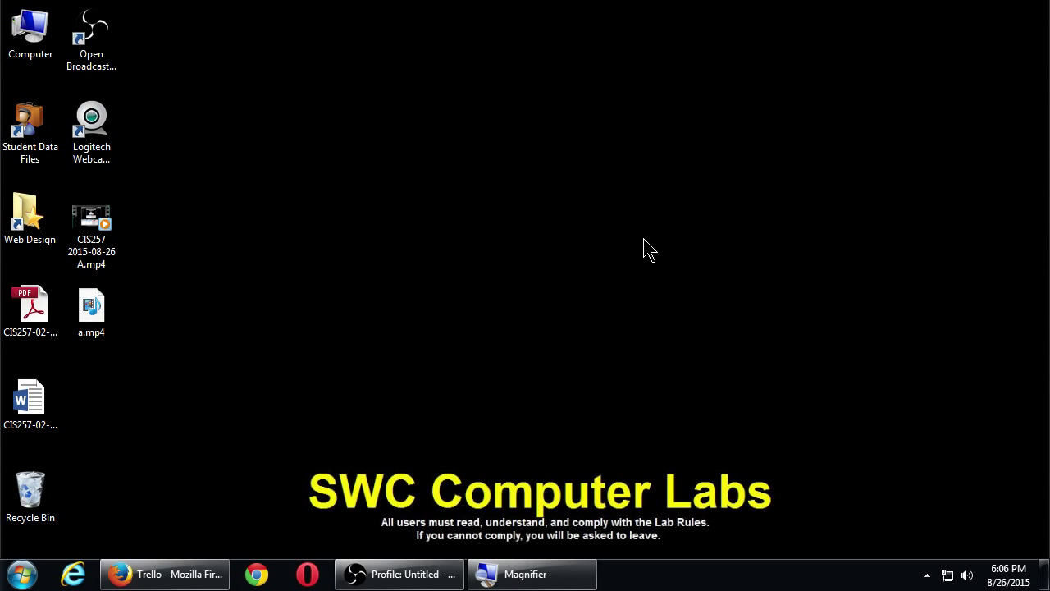
Bring the Firefox Trello window forward to show the My Boards page
left_click(164, 574)
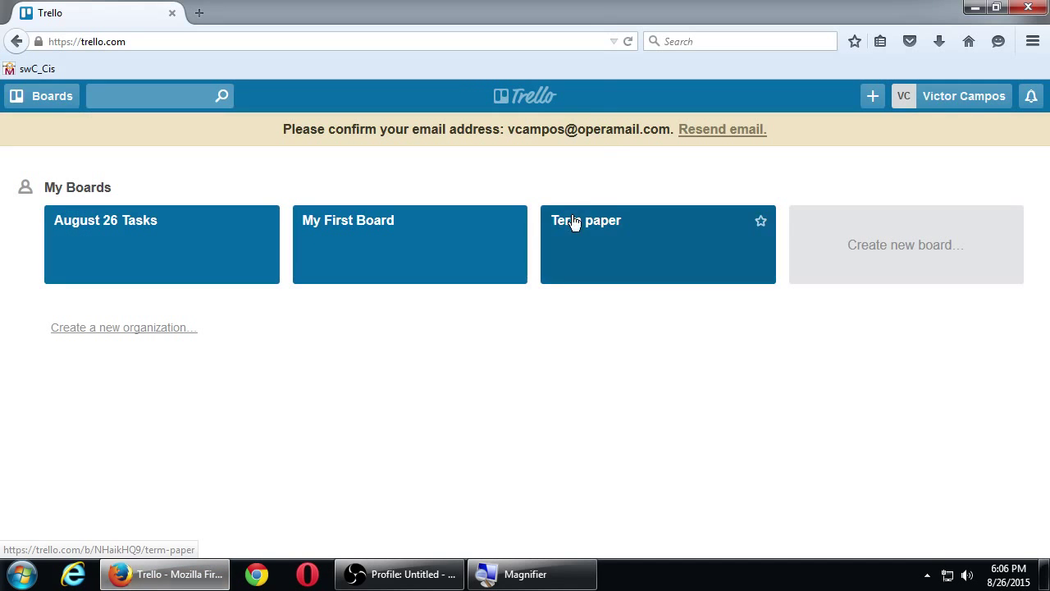
mouse_move(597, 10)
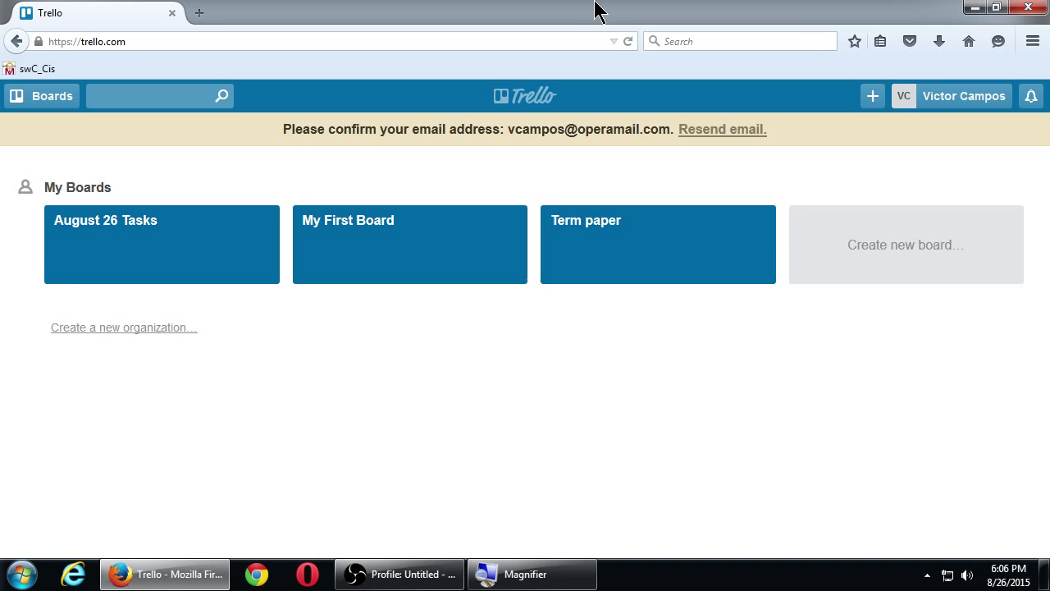
mouse_move(961, 10)
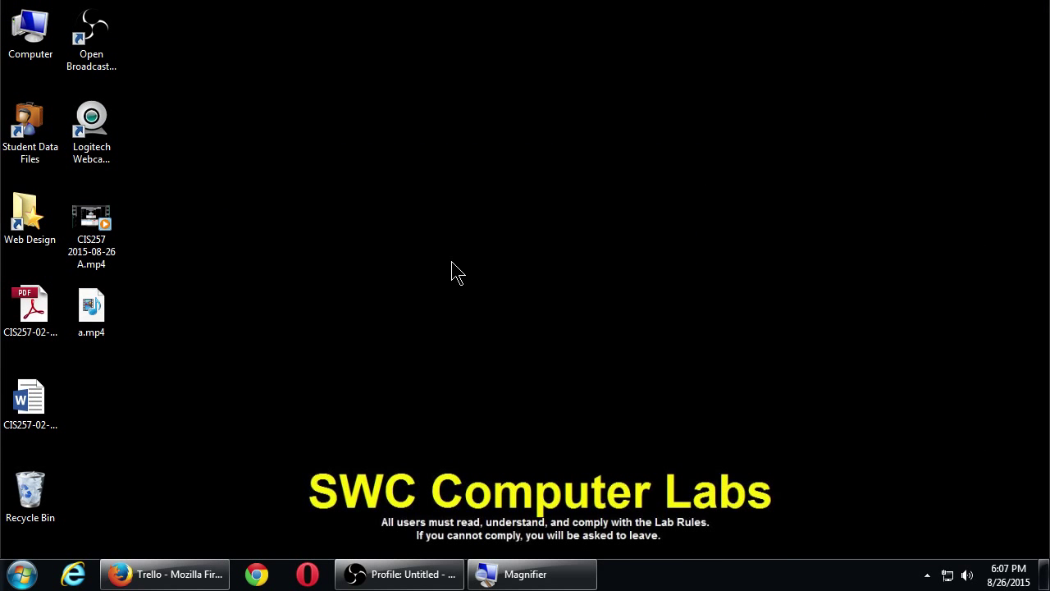
mouse_move(558, 177)
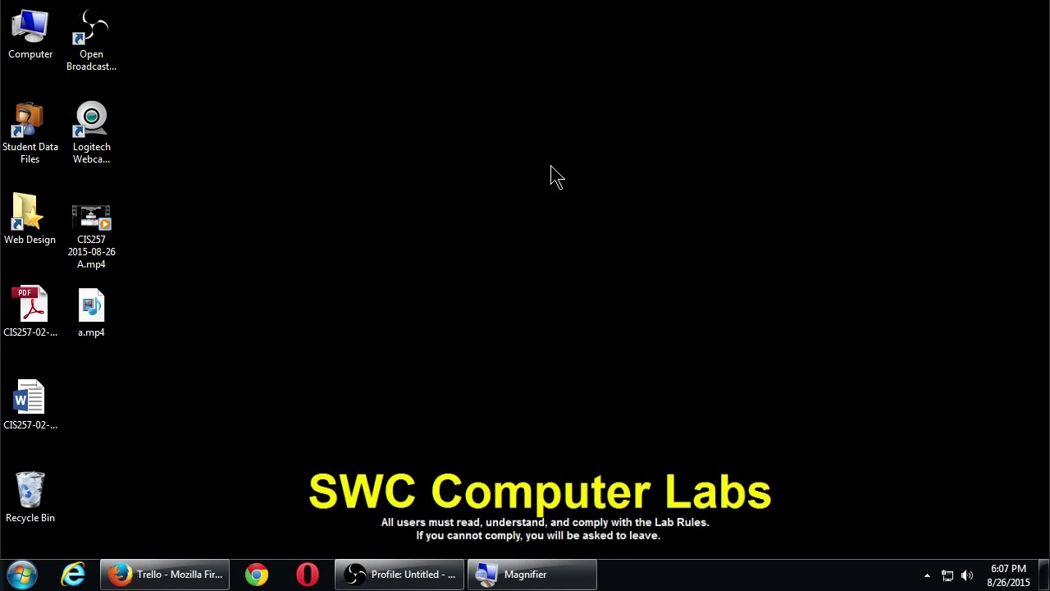
Open the Web Design network folder from the desktop and go into the CIS257 folder
left_click(29, 212)
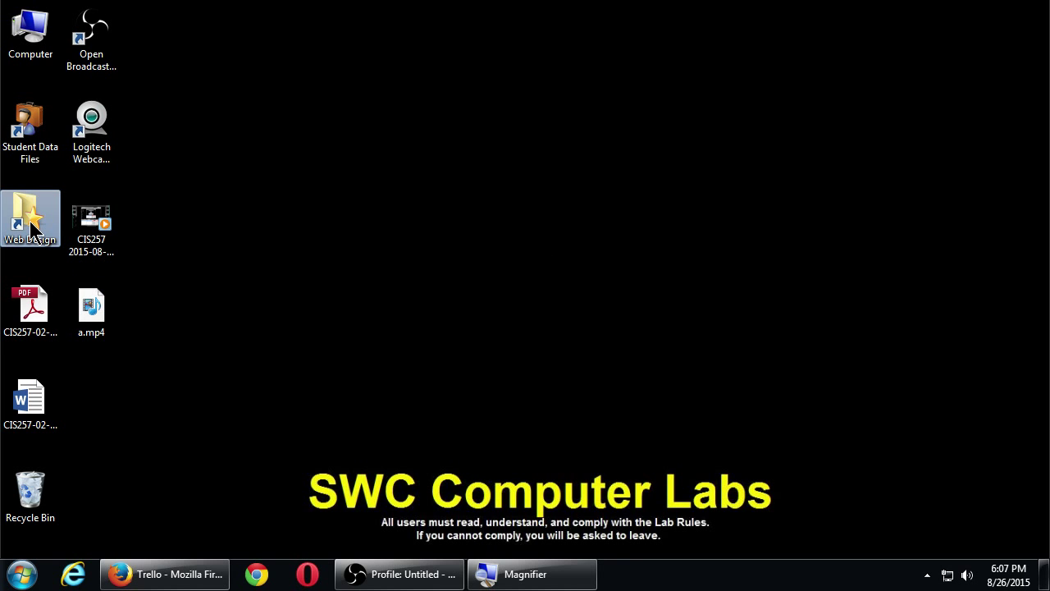
double_click(30, 217)
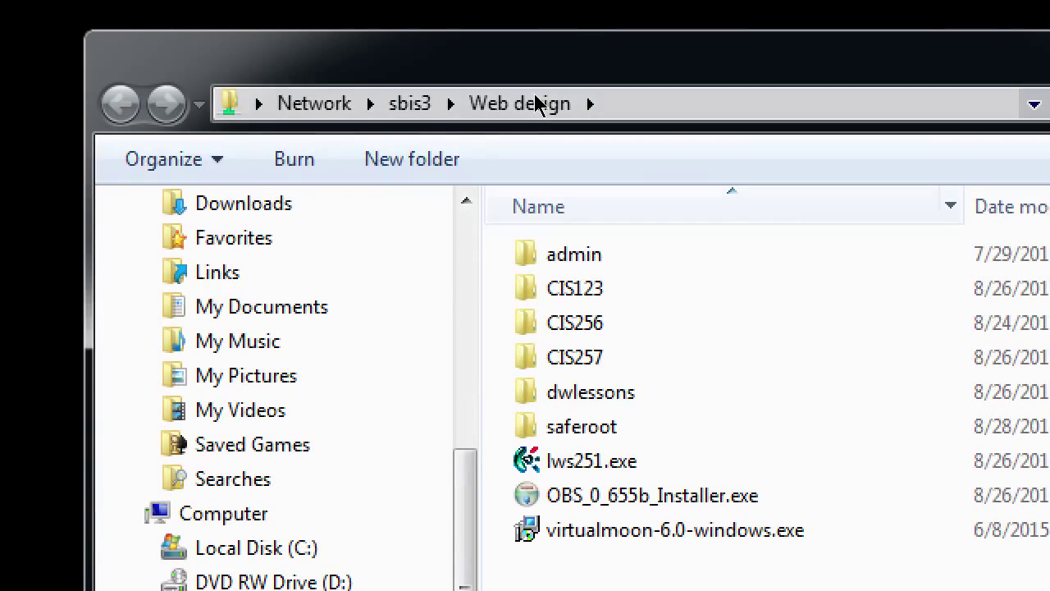
left_click(575, 358)
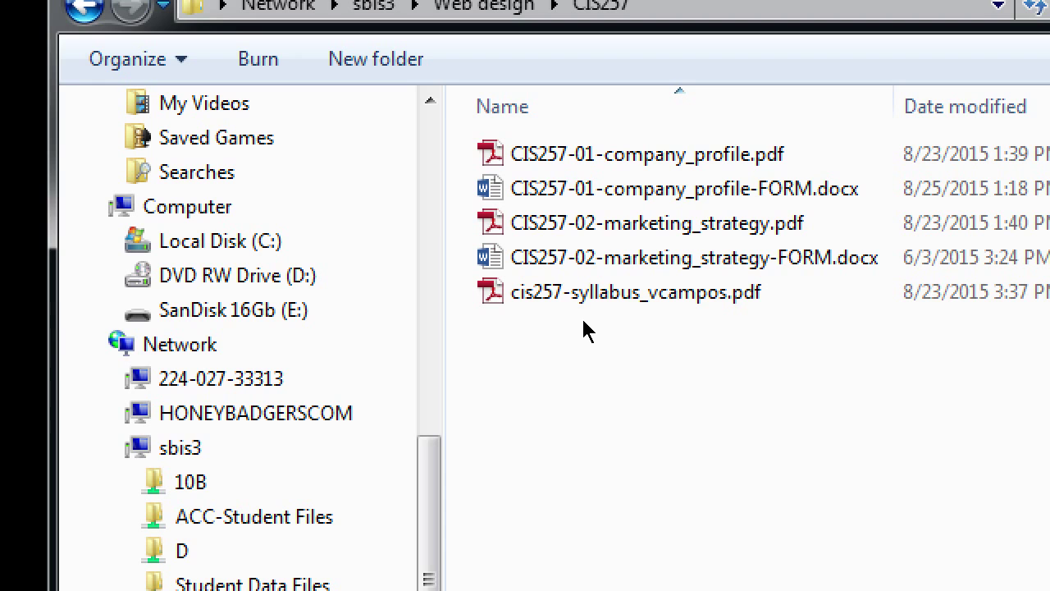
scroll("up", 3)
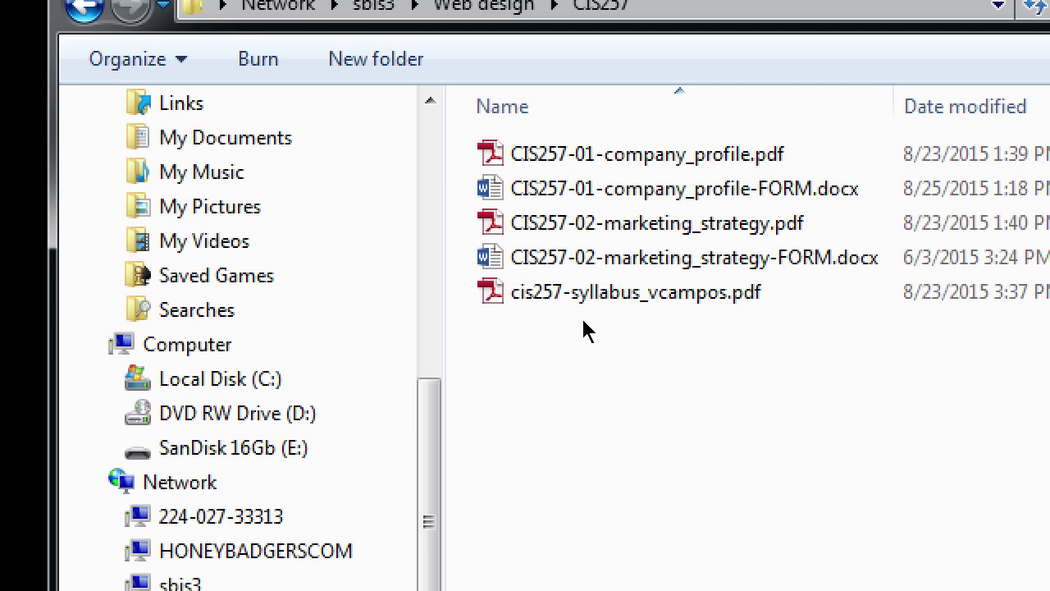
left_click(919, 23)
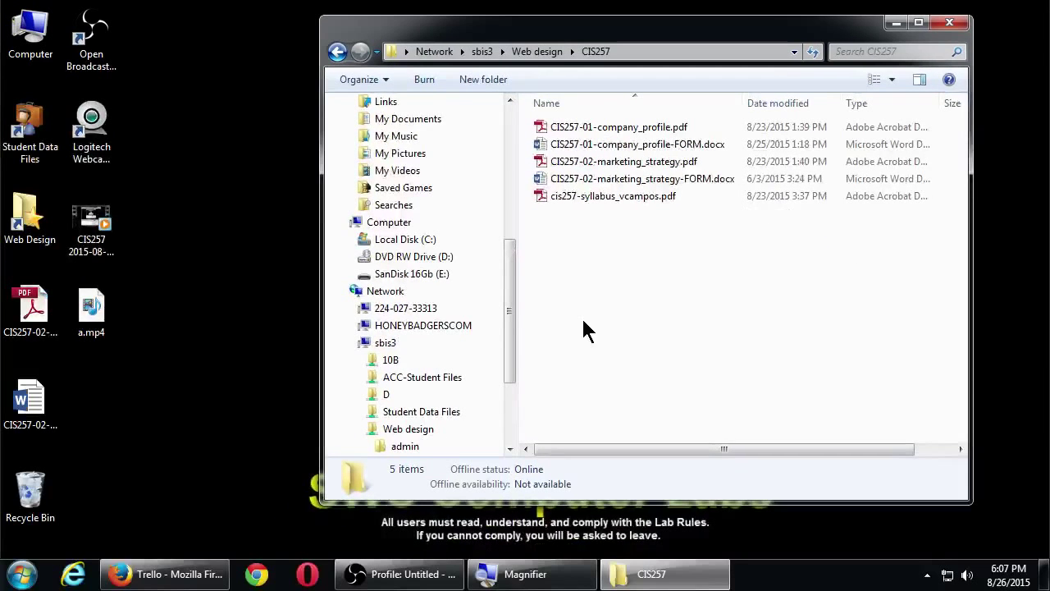
left_click(644, 177)
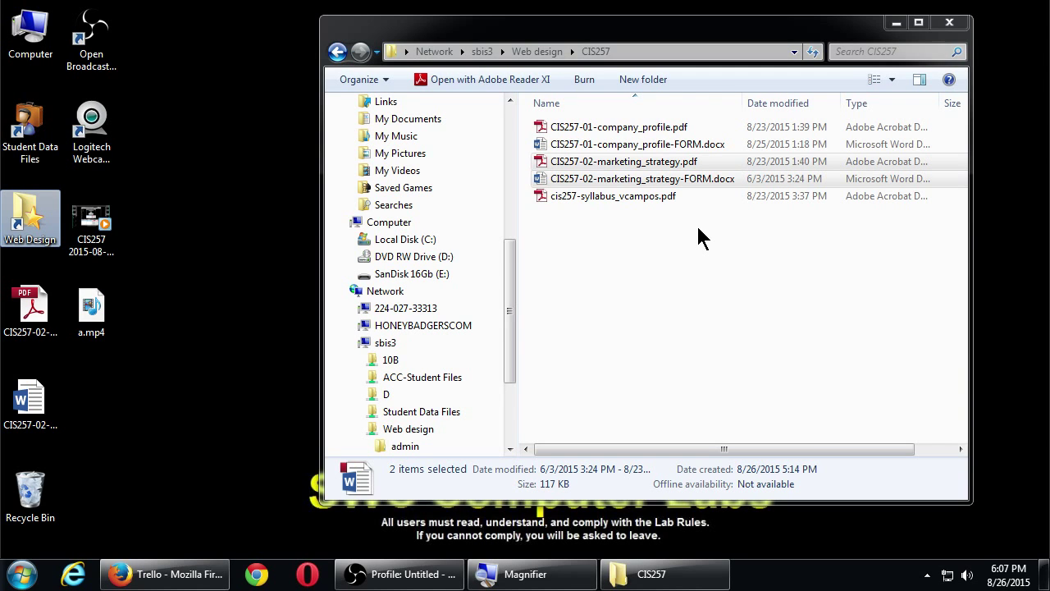
mouse_move(309, 263)
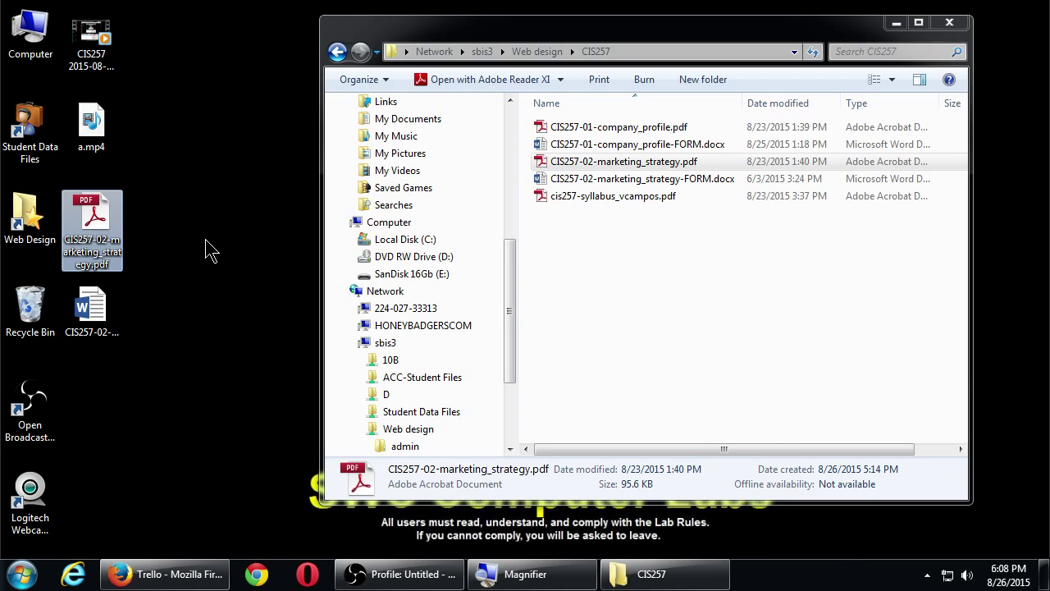
Open CIS257-02-marketing_strategy.pdf in Adobe Reader
double_click(624, 161)
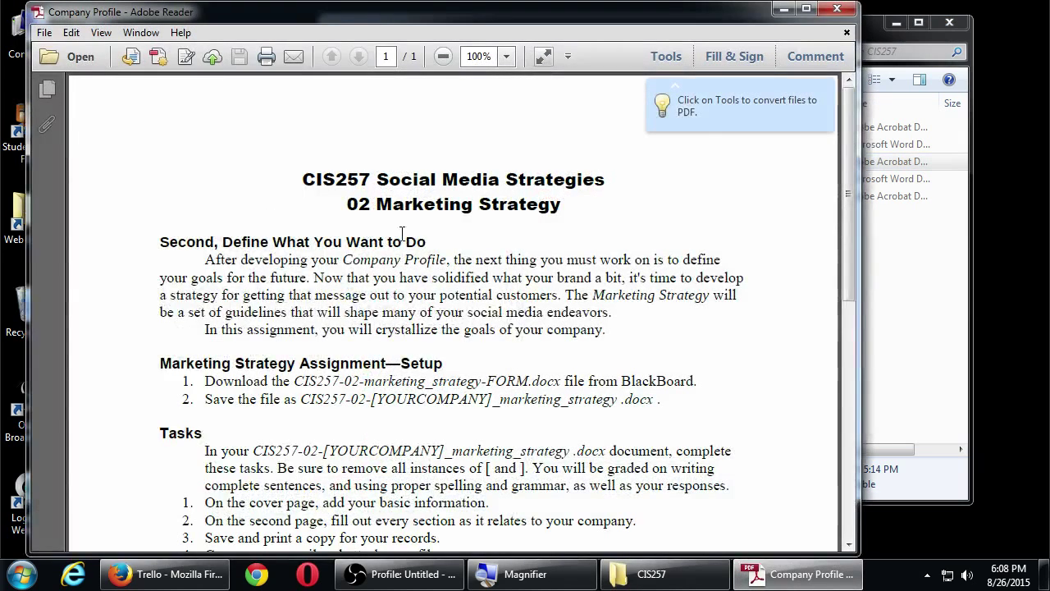
mouse_move(695, 204)
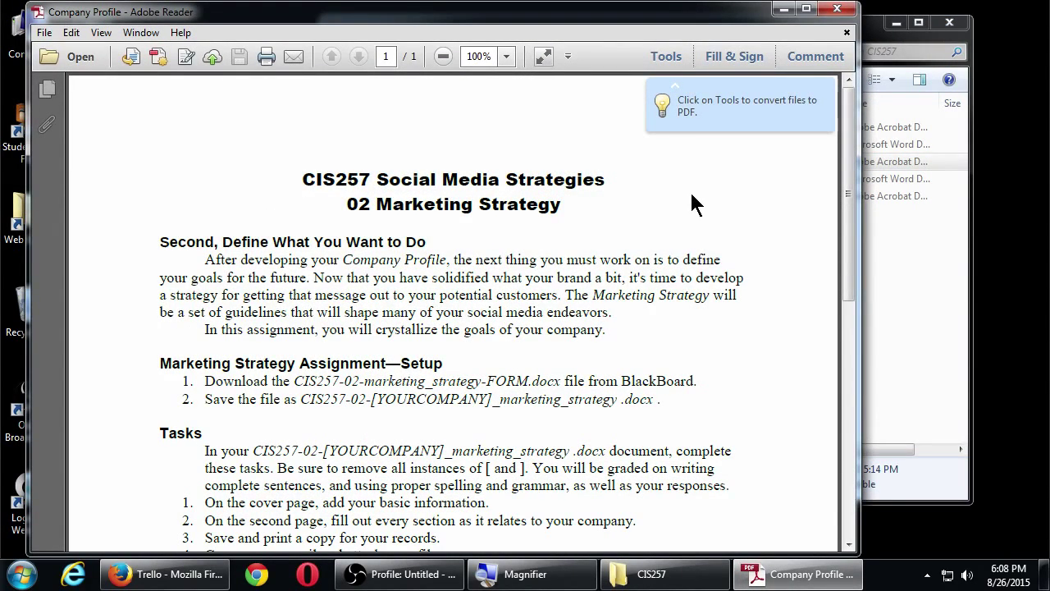
mouse_move(706, 203)
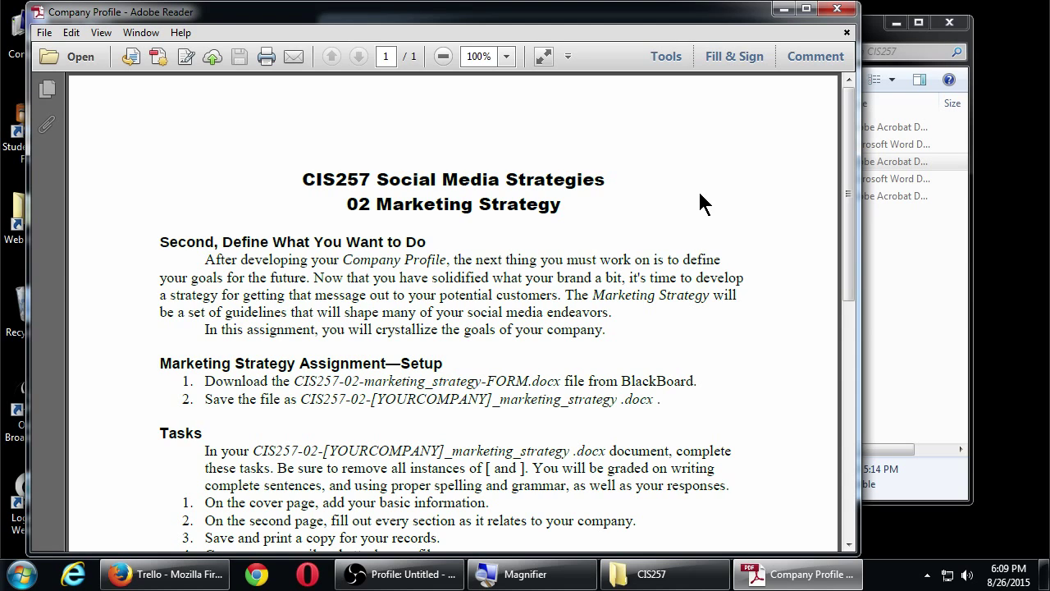
mouse_move(656, 381)
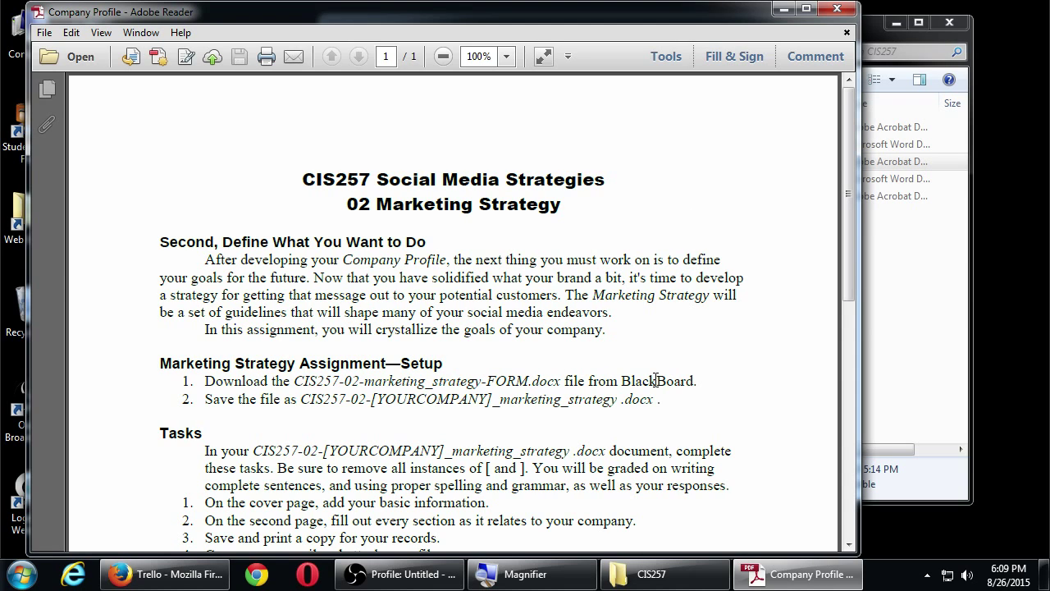
double_click(656, 381)
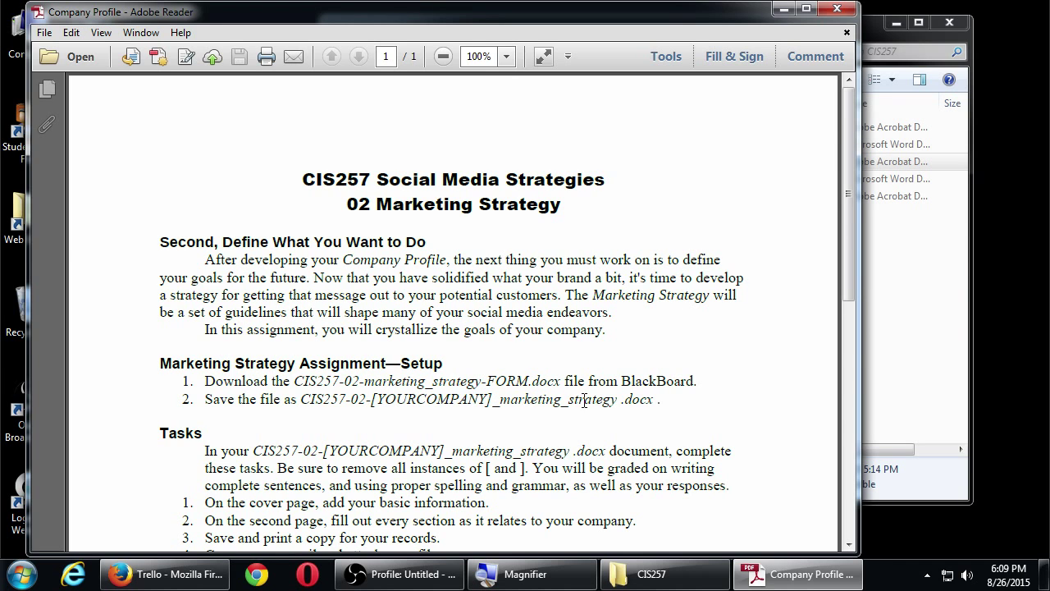
scroll("down", 3)
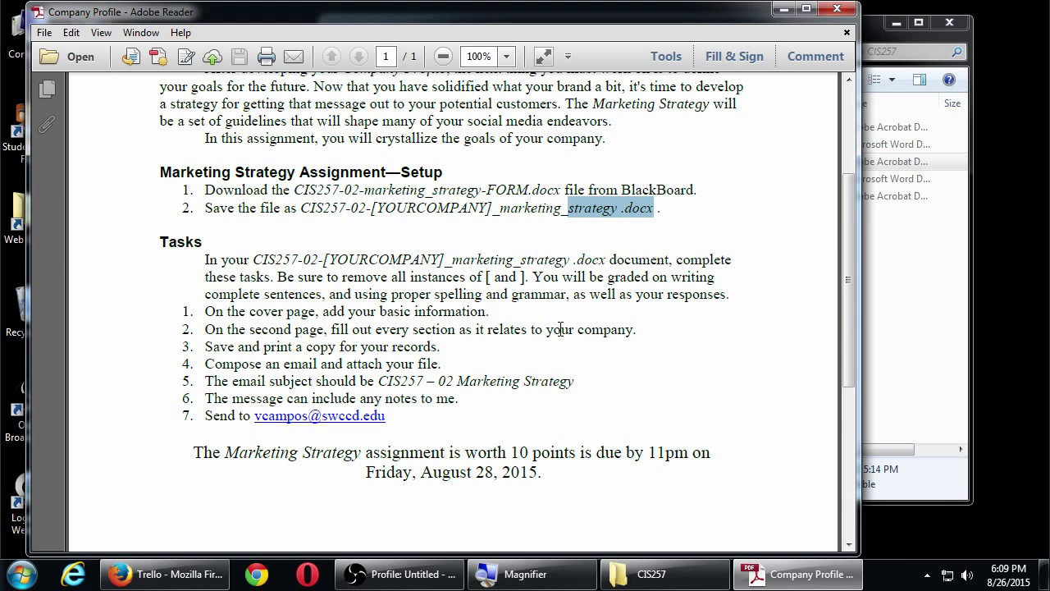
mouse_move(384, 384)
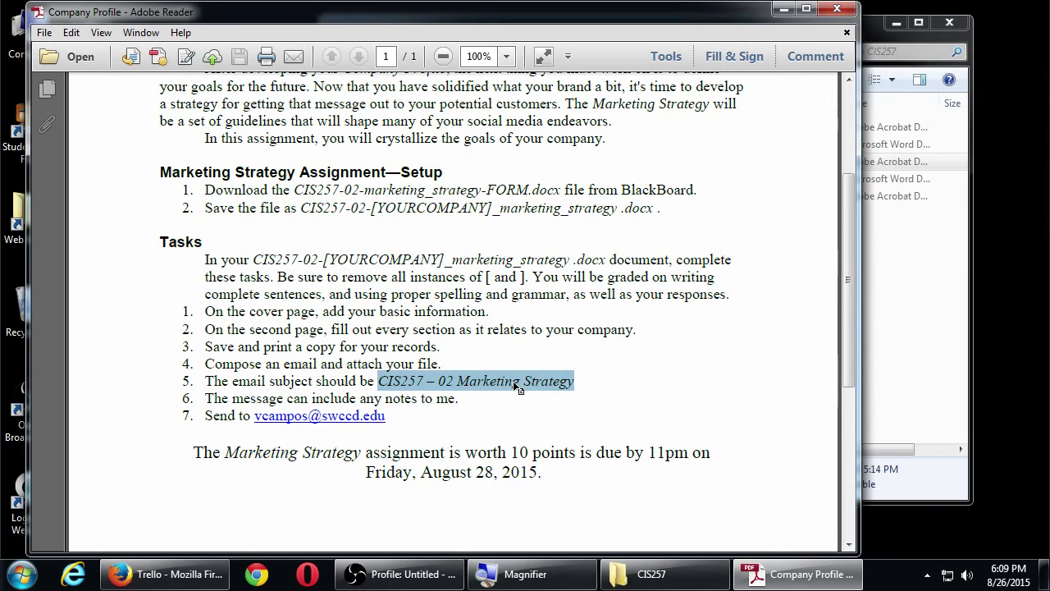
left_click(598, 387)
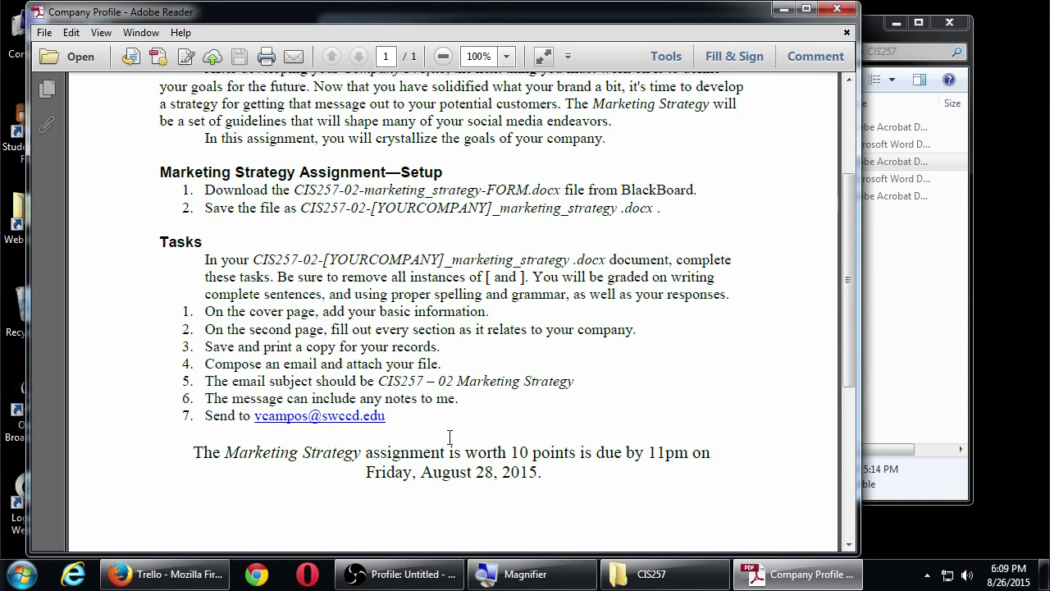
mouse_move(643, 428)
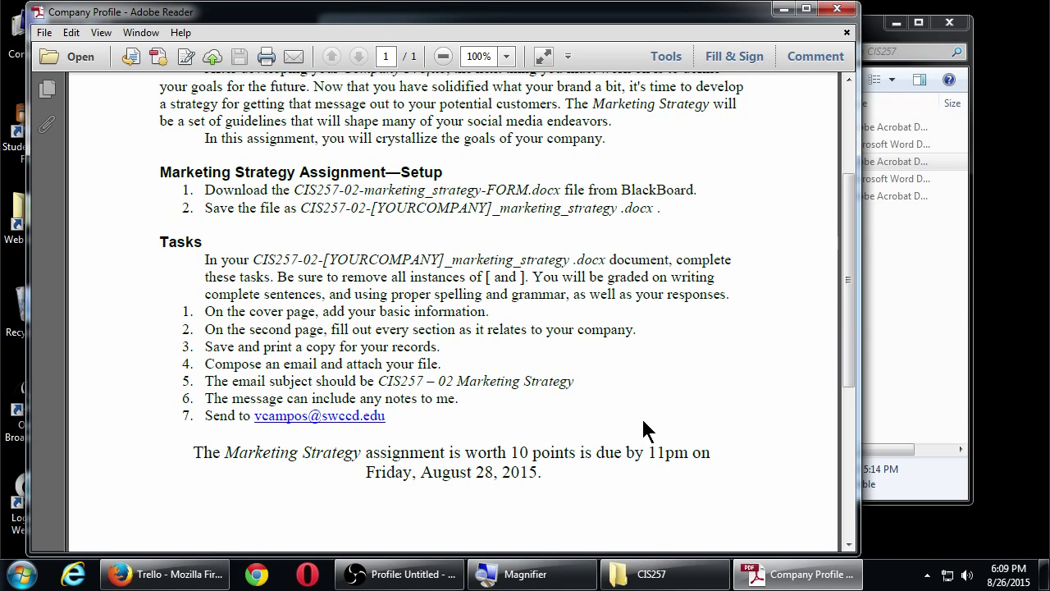
mouse_move(676, 444)
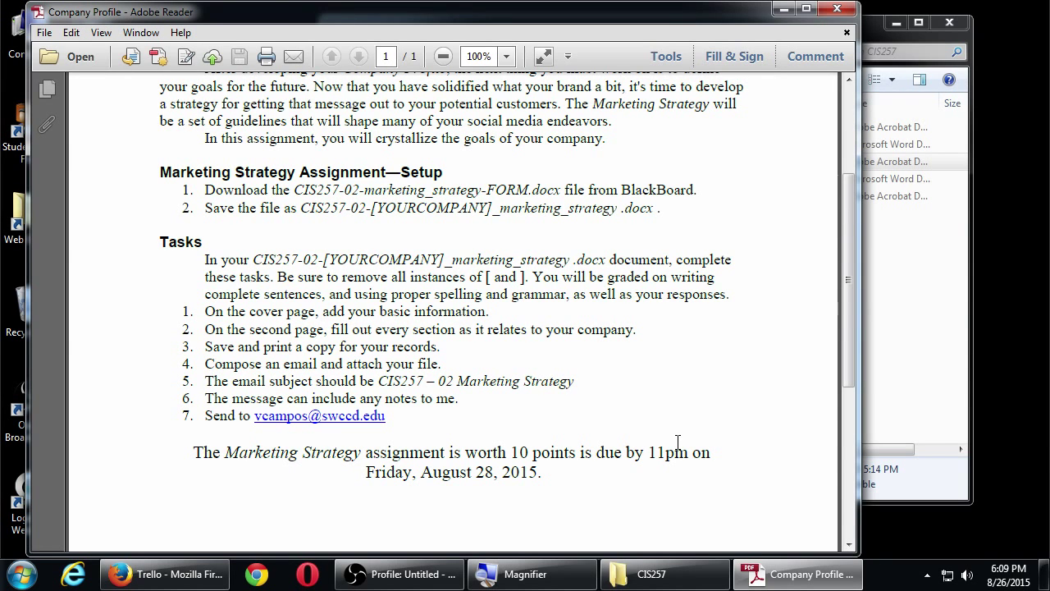
left_click(663, 574)
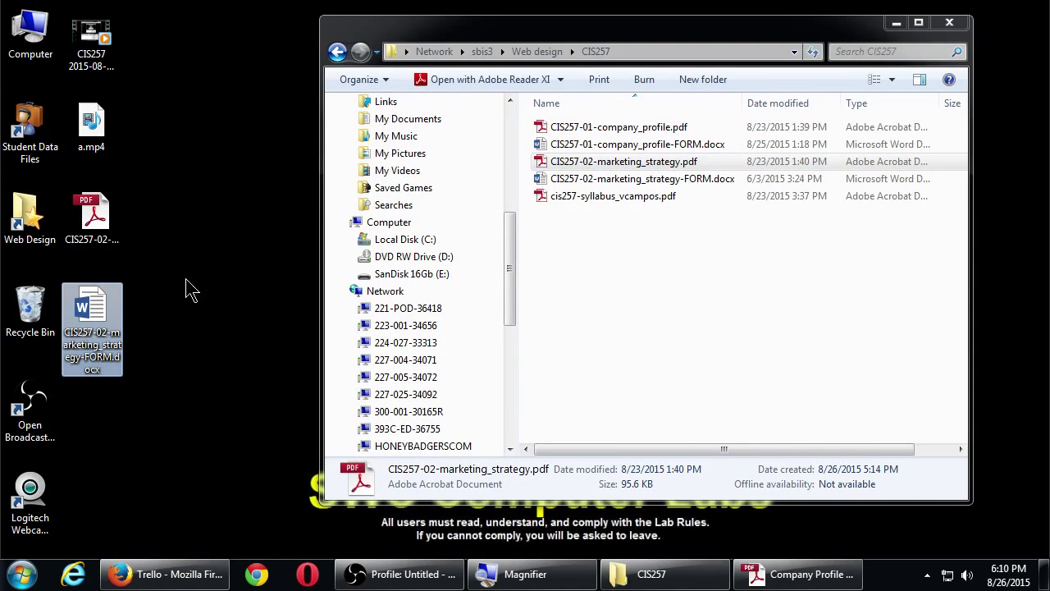
mouse_move(203, 286)
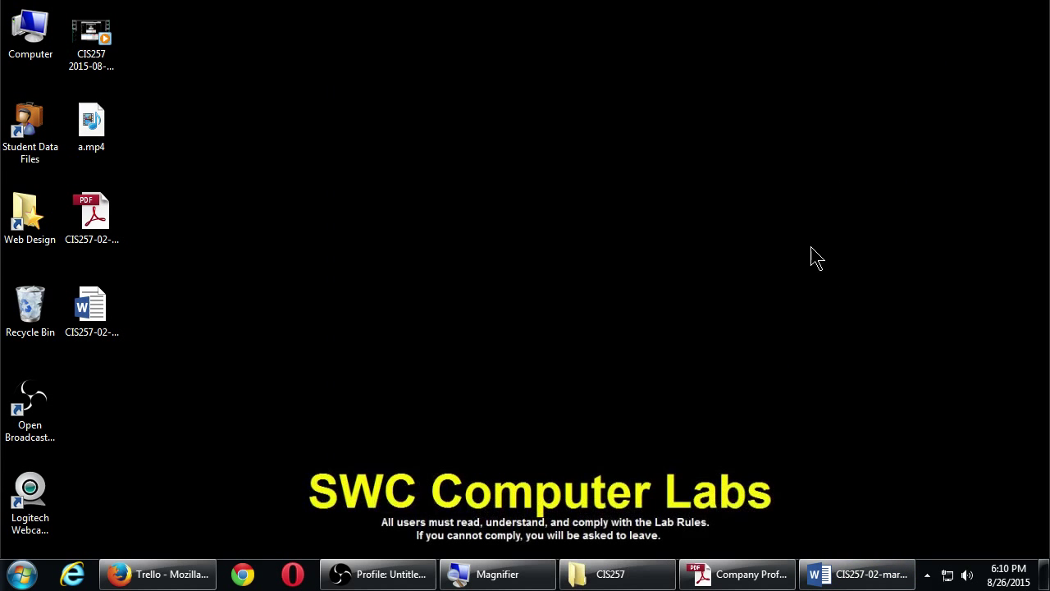
Open CIS257-02-marketing_strategy-FORM.docx so its cover page shows in Word
left_click(856, 575)
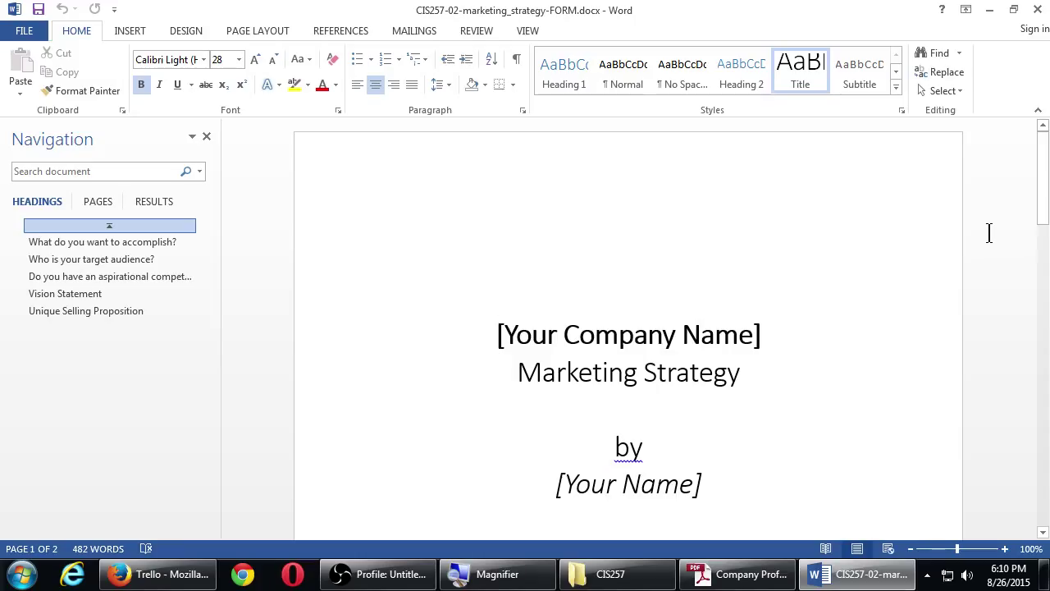
left_click(499, 335)
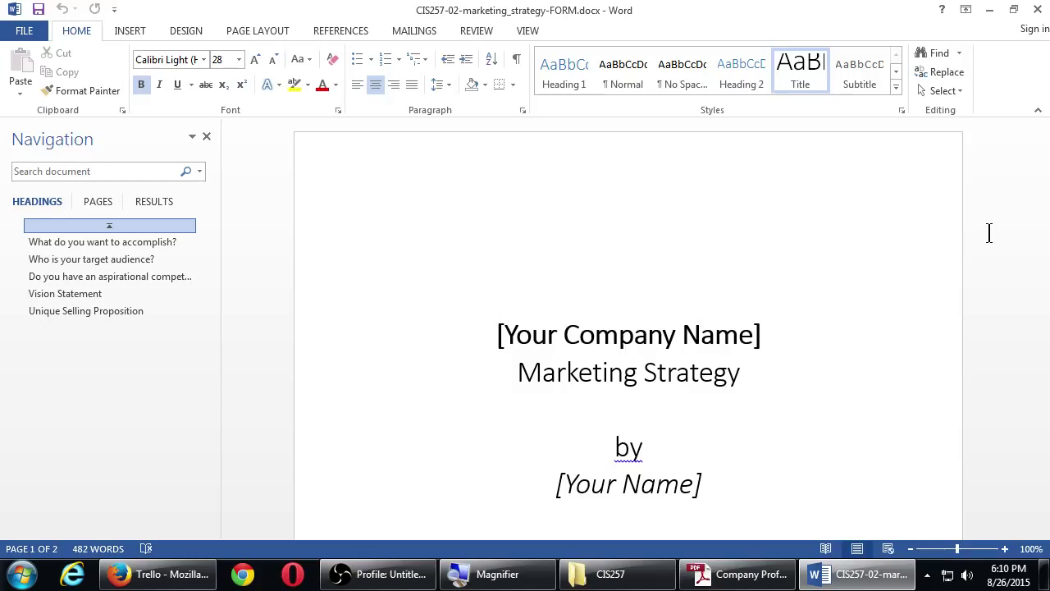
left_click(499, 335)
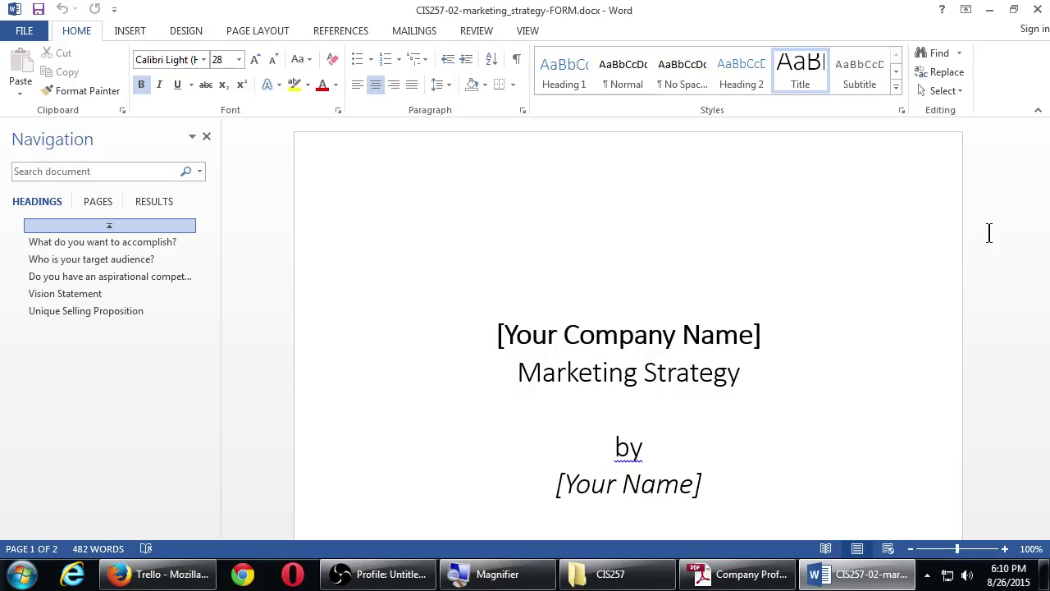
left_click(499, 335)
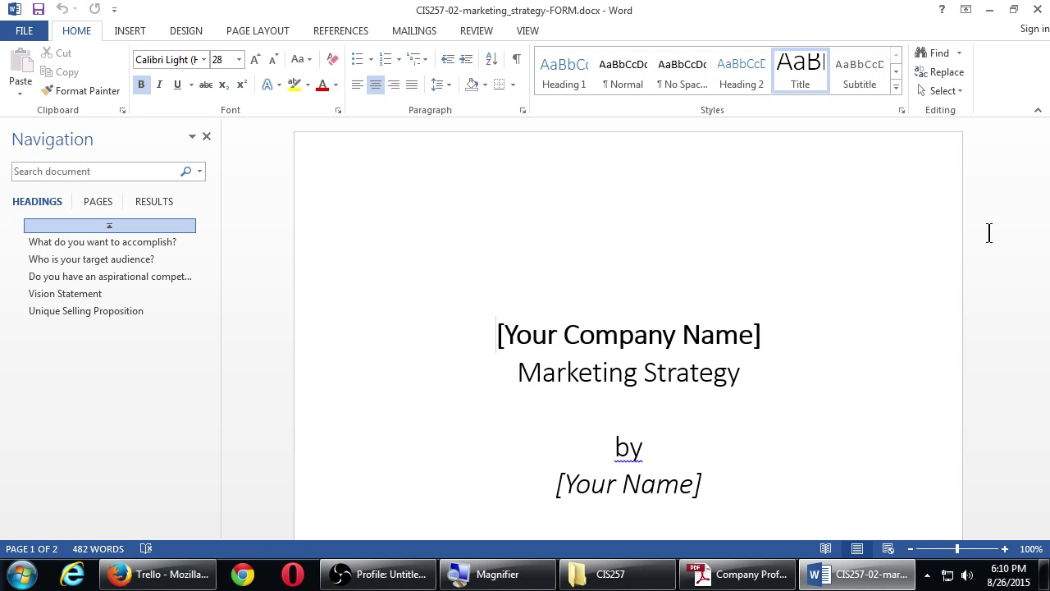
Scroll to page 2 showing the accomplish, target audience and aspirational competition prompts
scroll("down", 3)
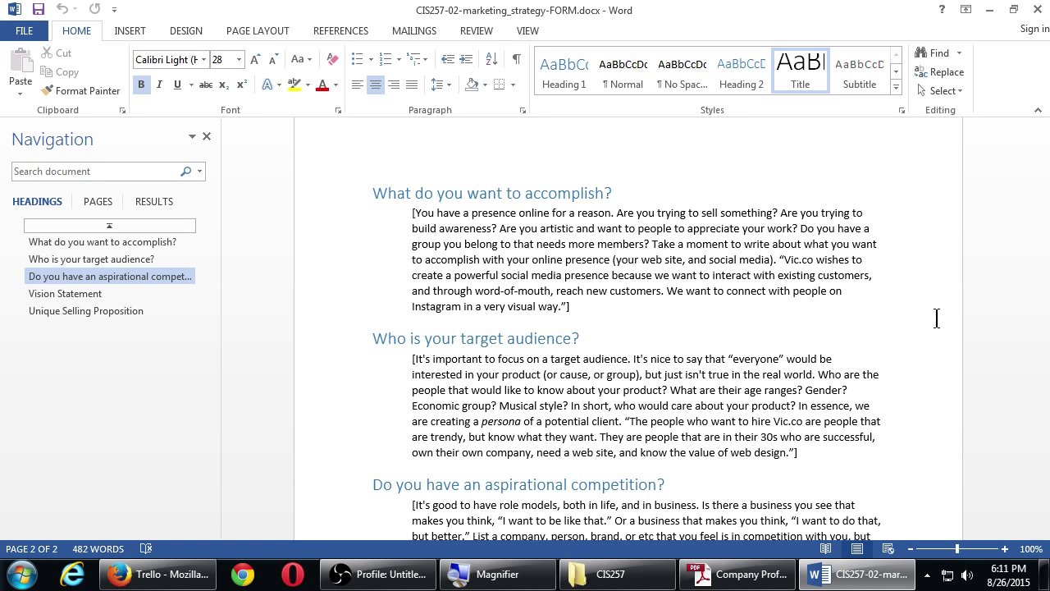
mouse_move(522, 340)
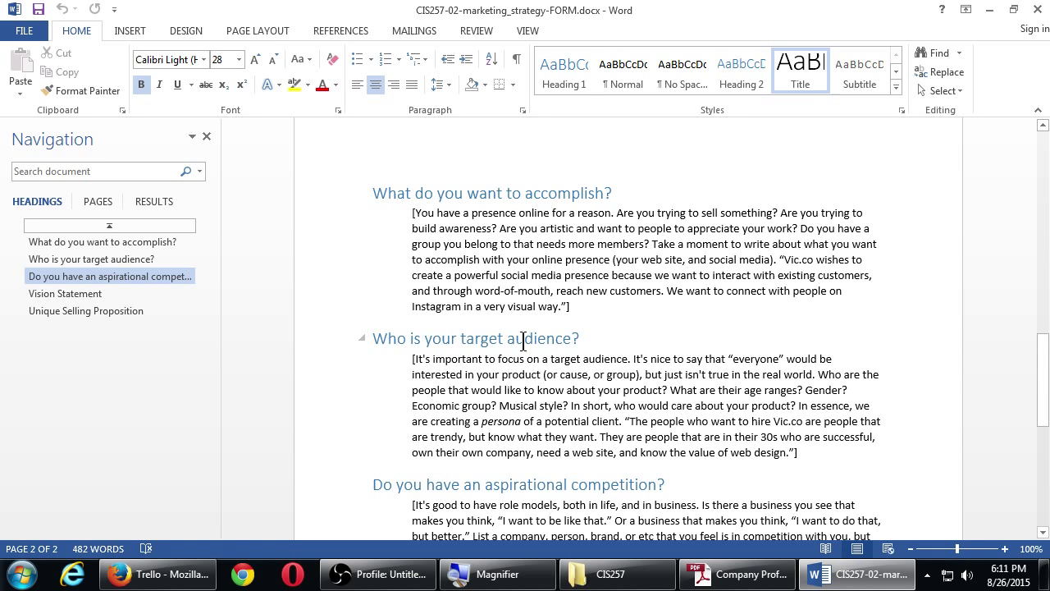
left_click(833, 358)
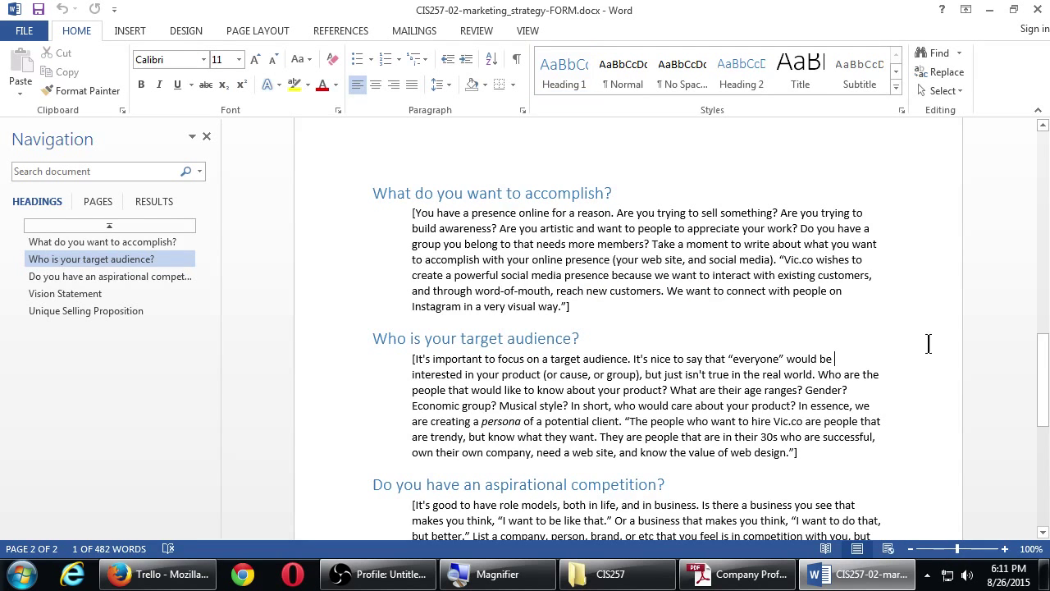
scroll("down", 3)
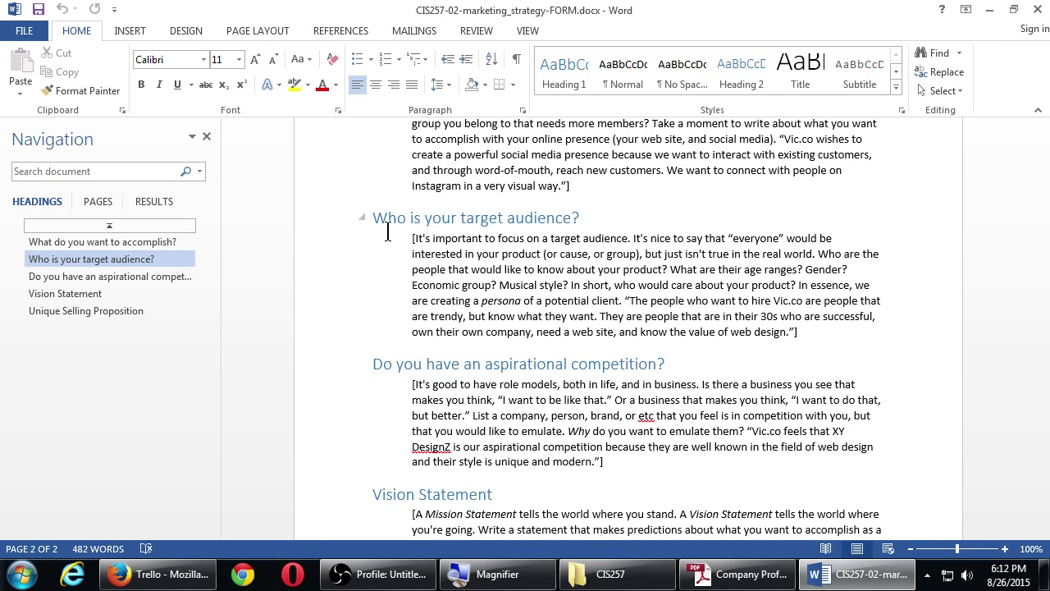
left_click(833, 238)
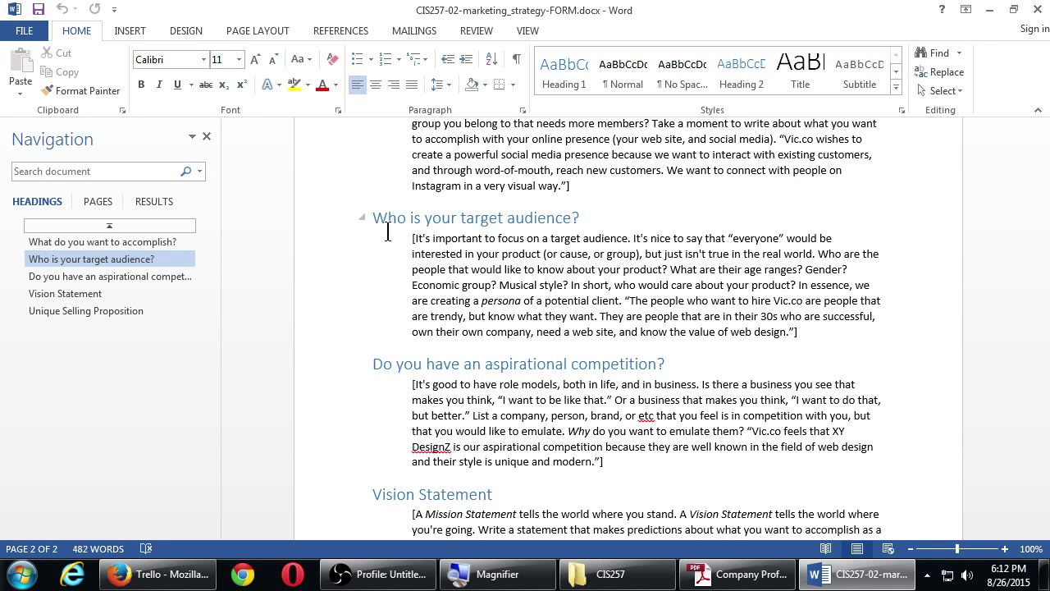
left_click(835, 238)
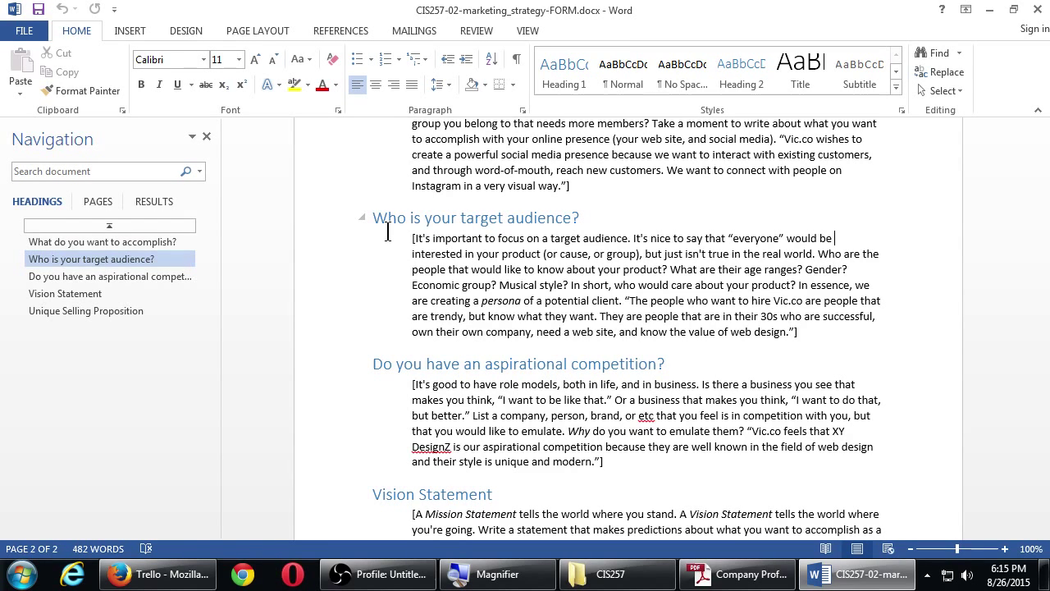
mouse_move(434, 10)
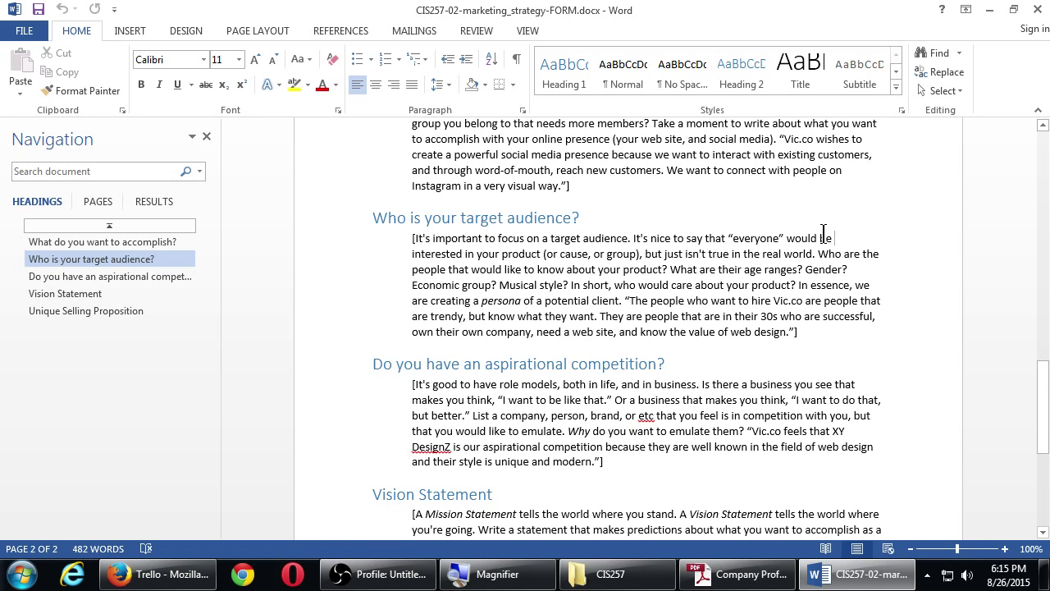
scroll("down", 3)
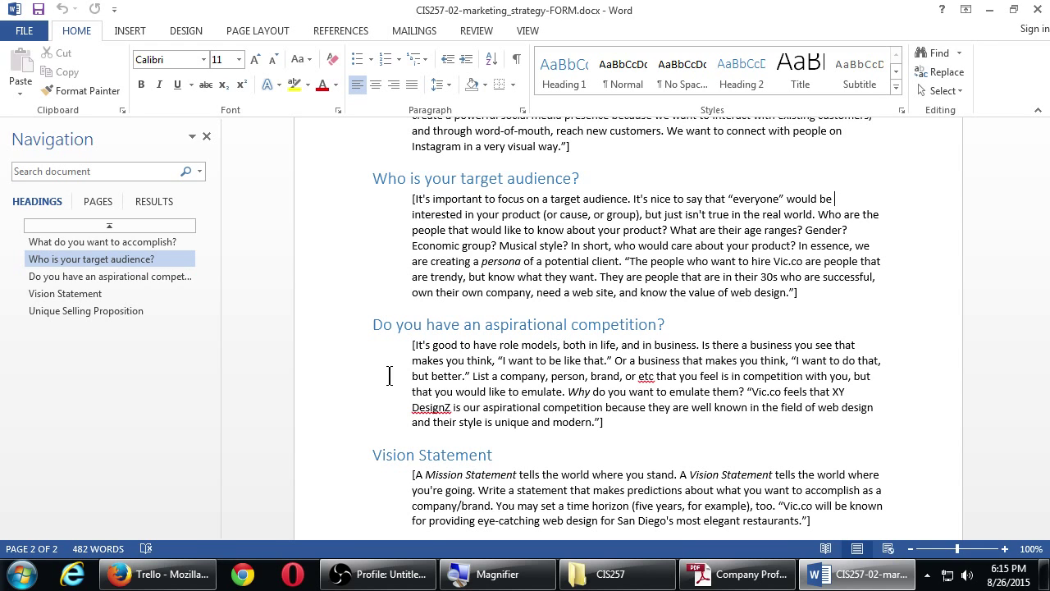
left_click(833, 198)
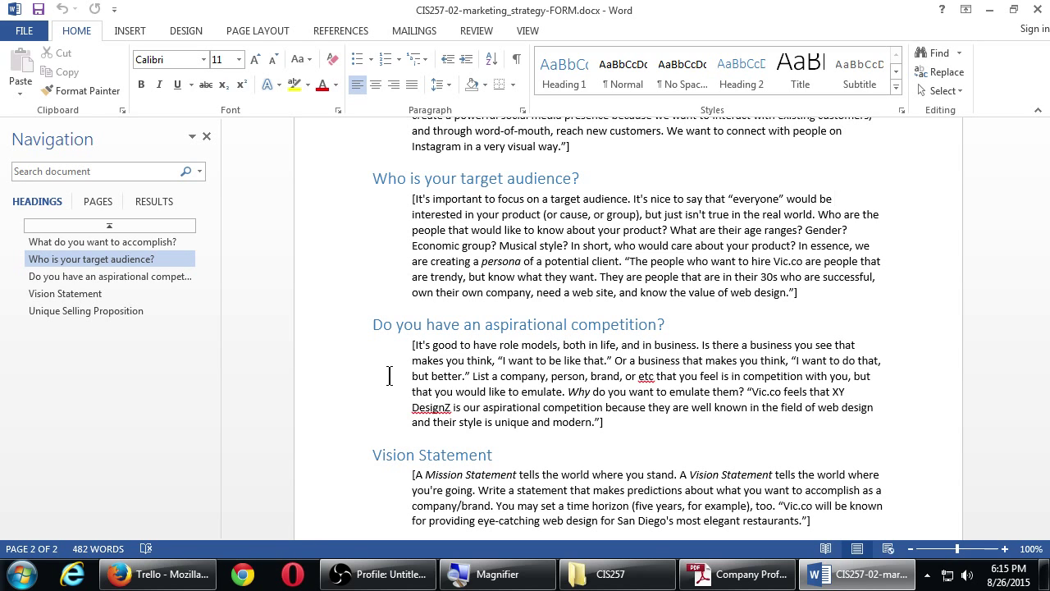
left_click(831, 199)
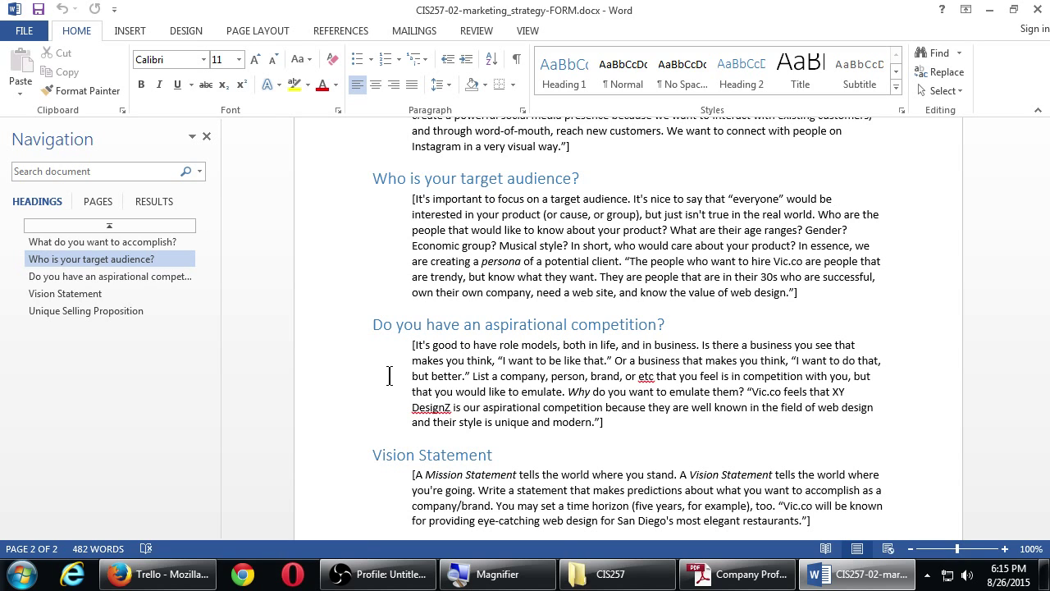
left_click(830, 197)
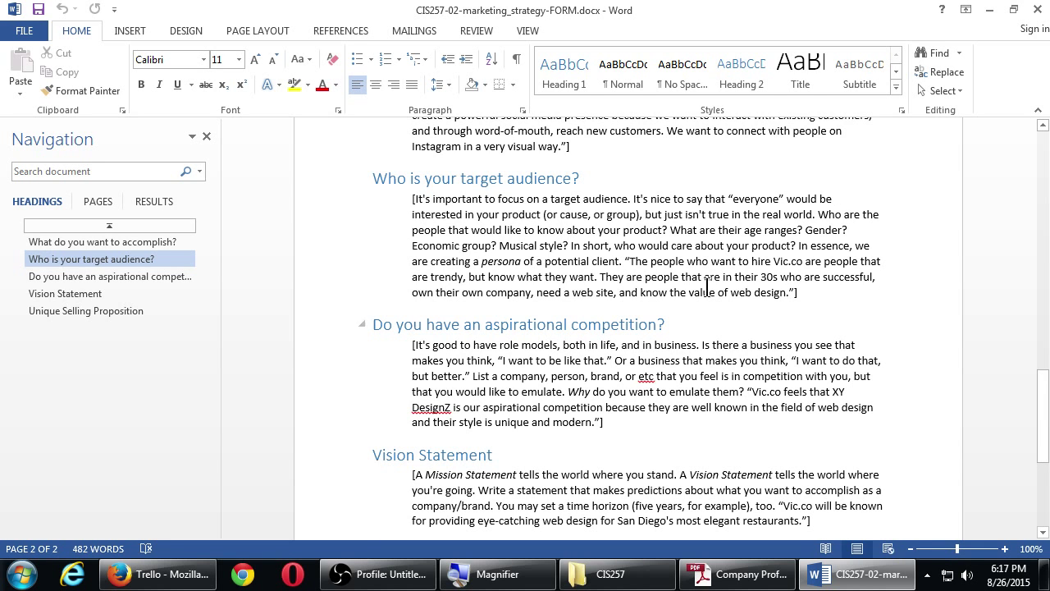
scroll("down", 3)
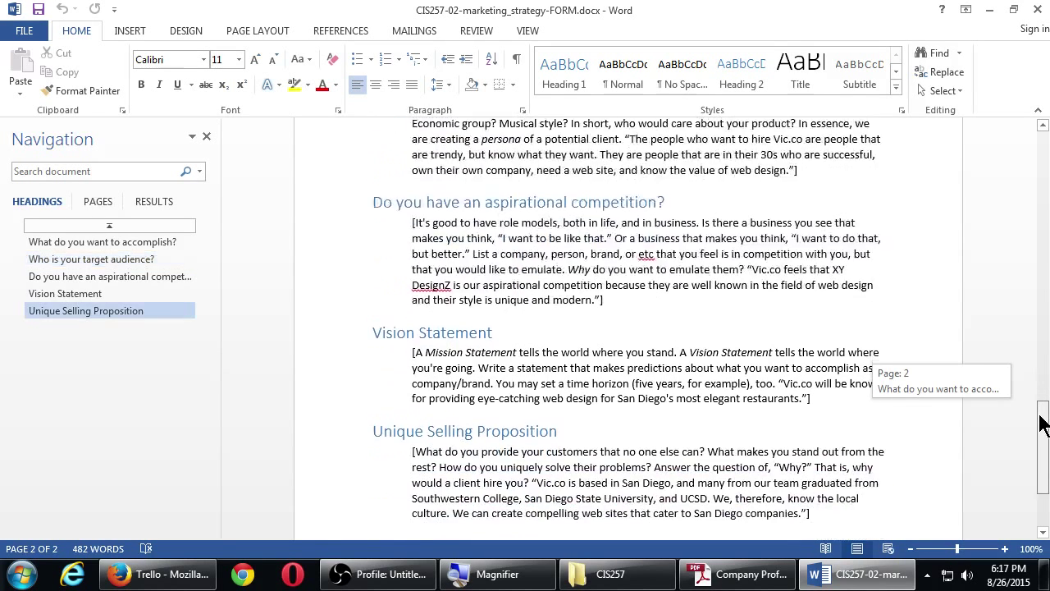
scroll("down", 3)
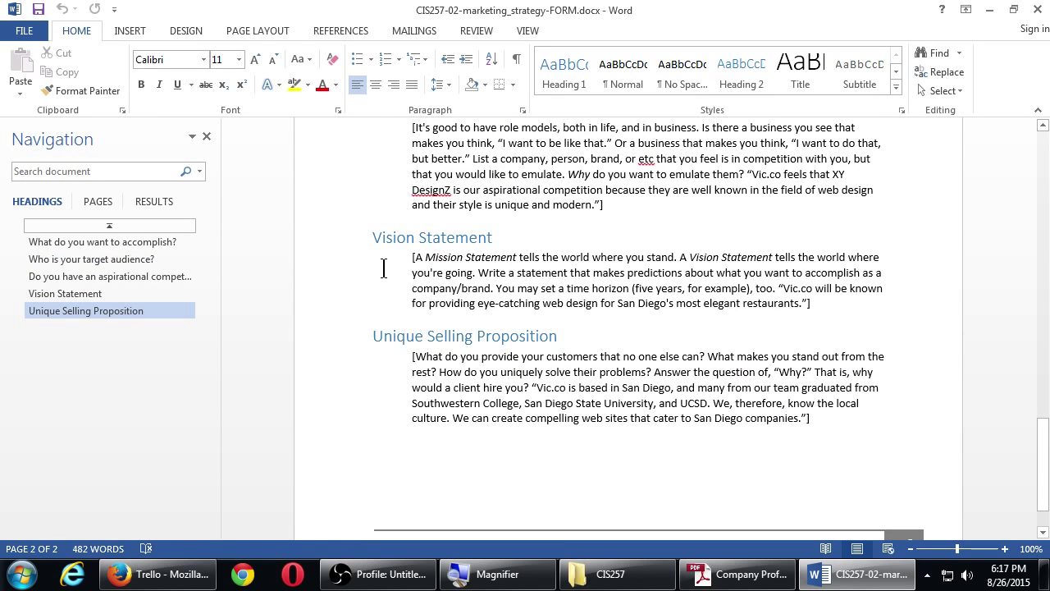
mouse_move(320, 80)
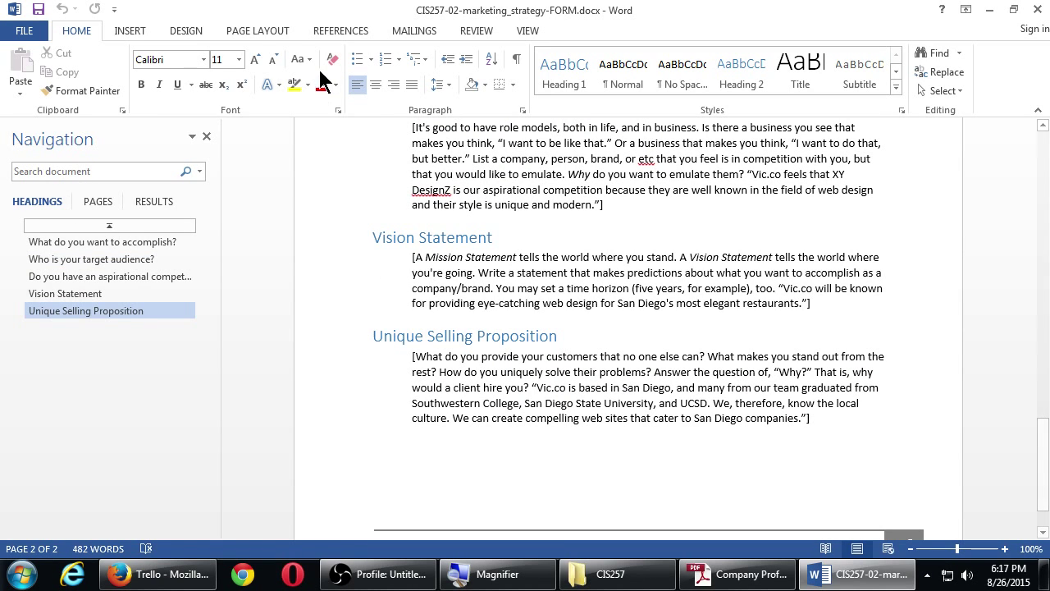
mouse_move(402, 266)
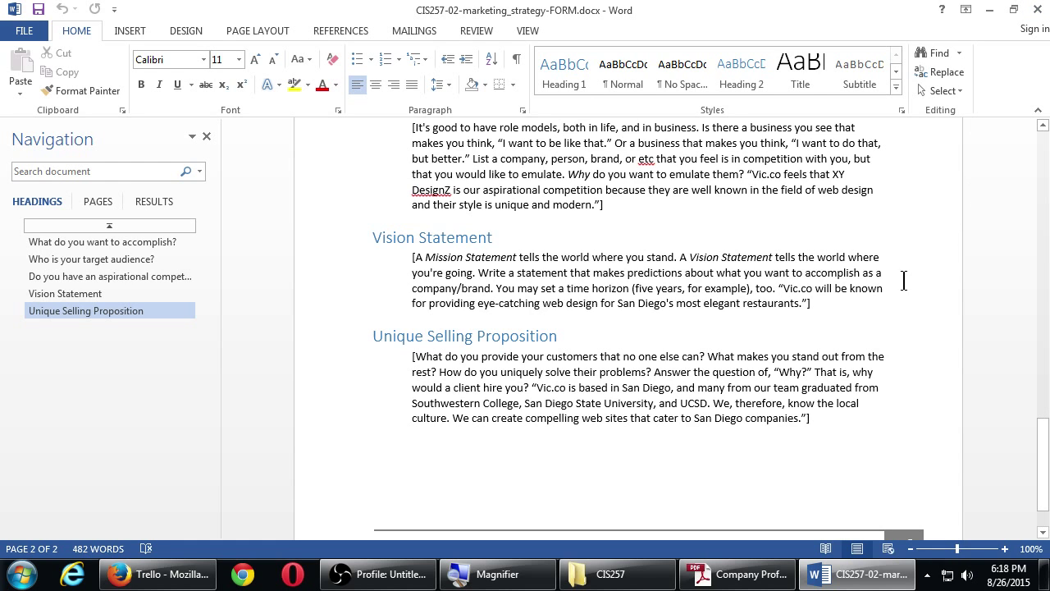
scroll("down", 3)
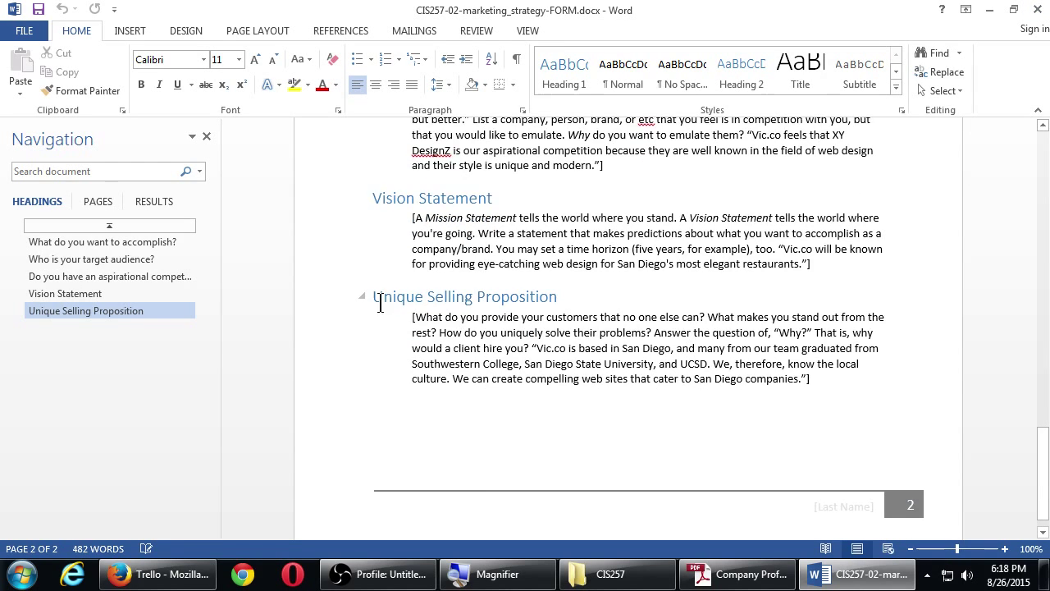
mouse_move(732, 285)
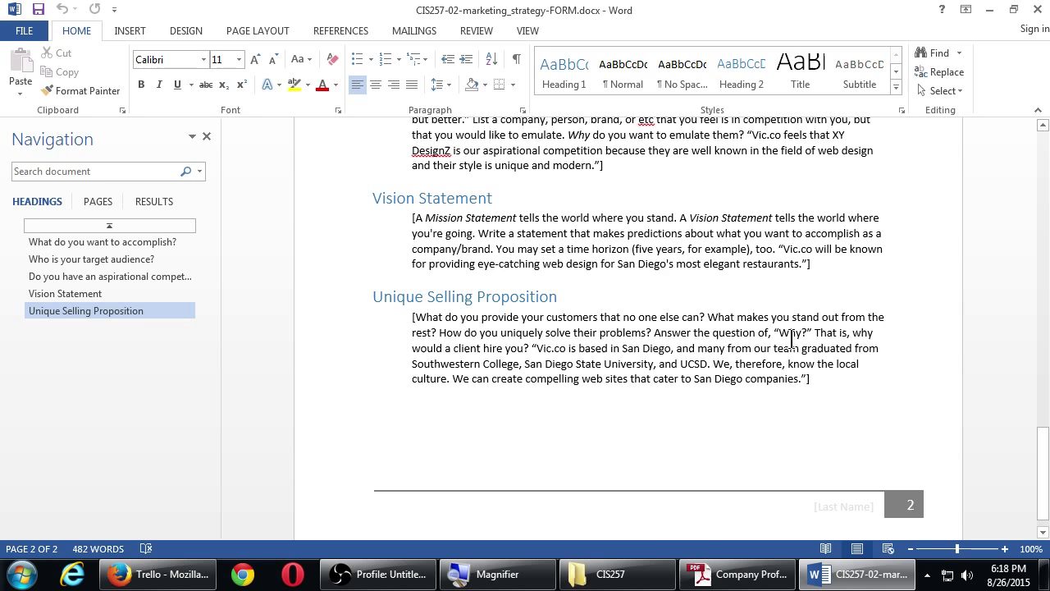
double_click(791, 331)
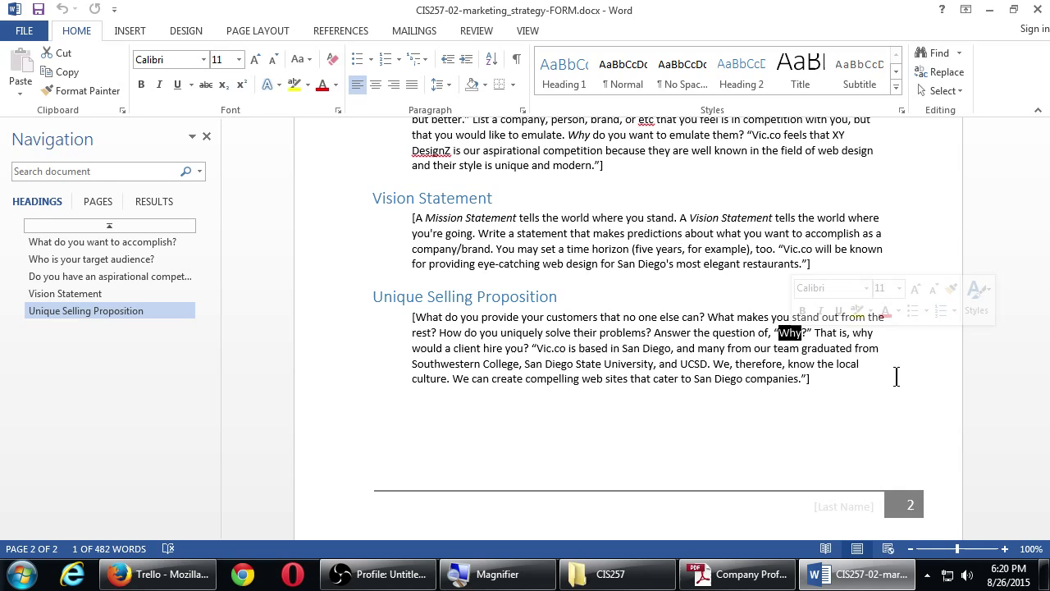
left_click(807, 378)
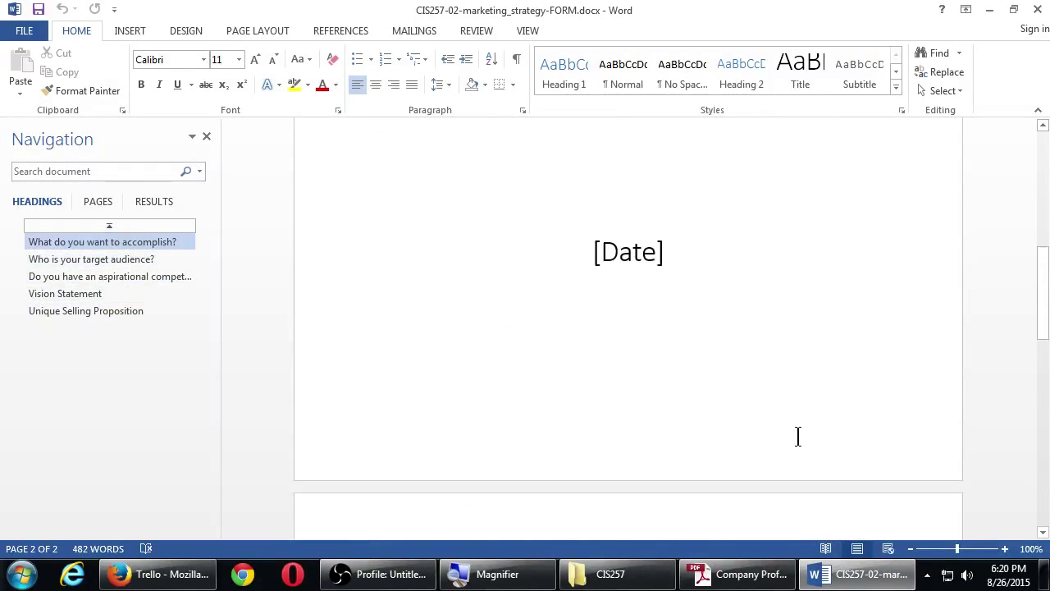
left_click(92, 259)
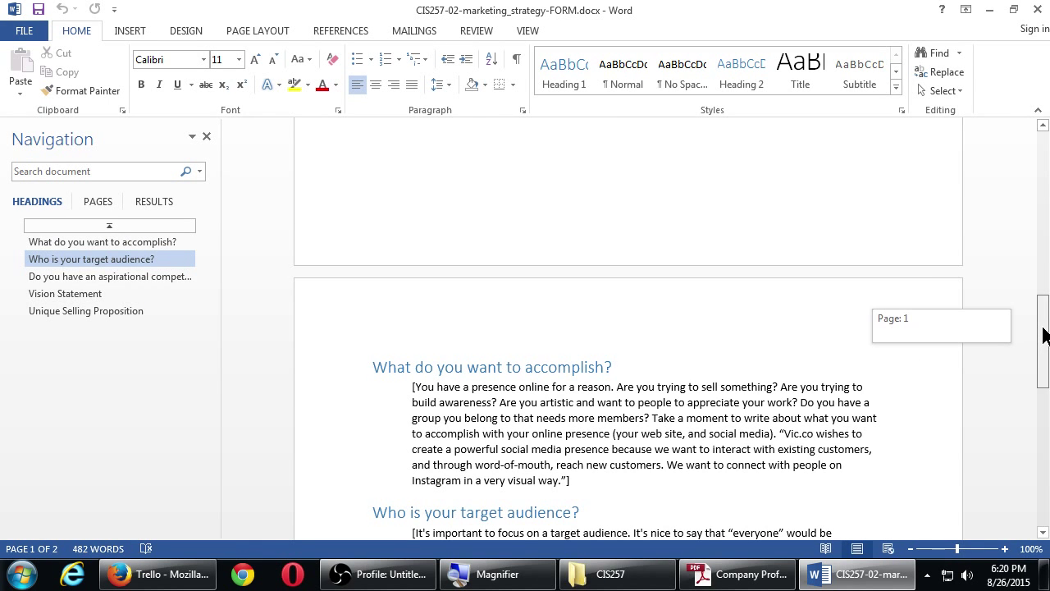
scroll("down", 3)
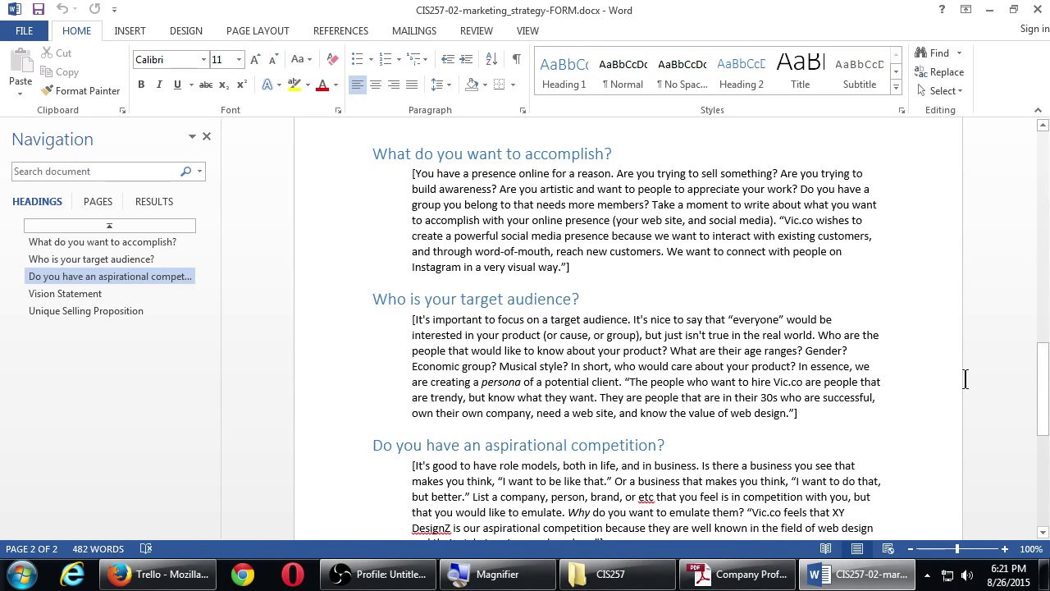
mouse_move(791, 326)
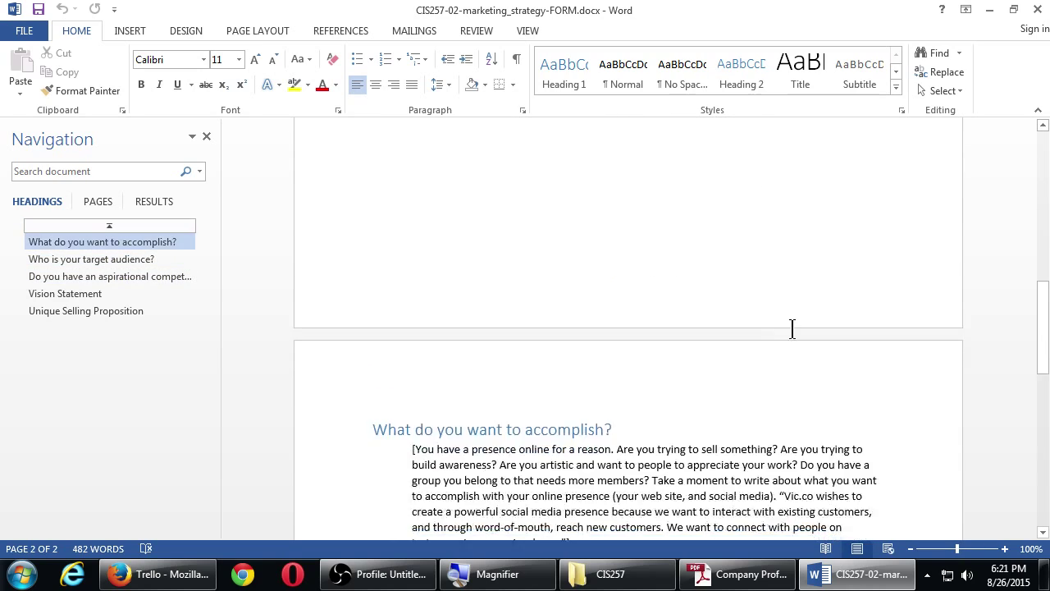
left_click(85, 310)
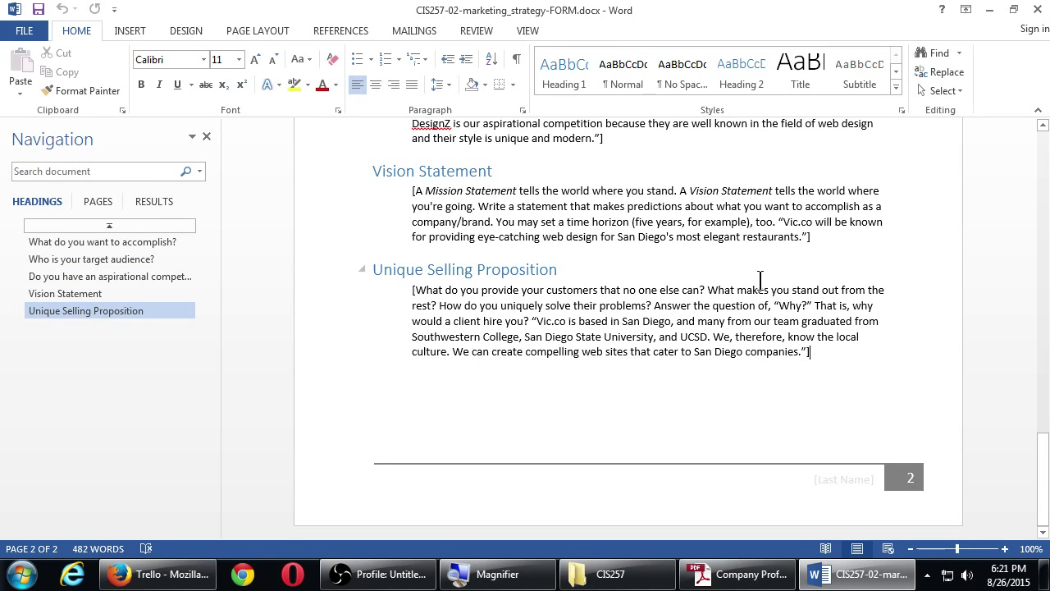
scroll("up", 3)
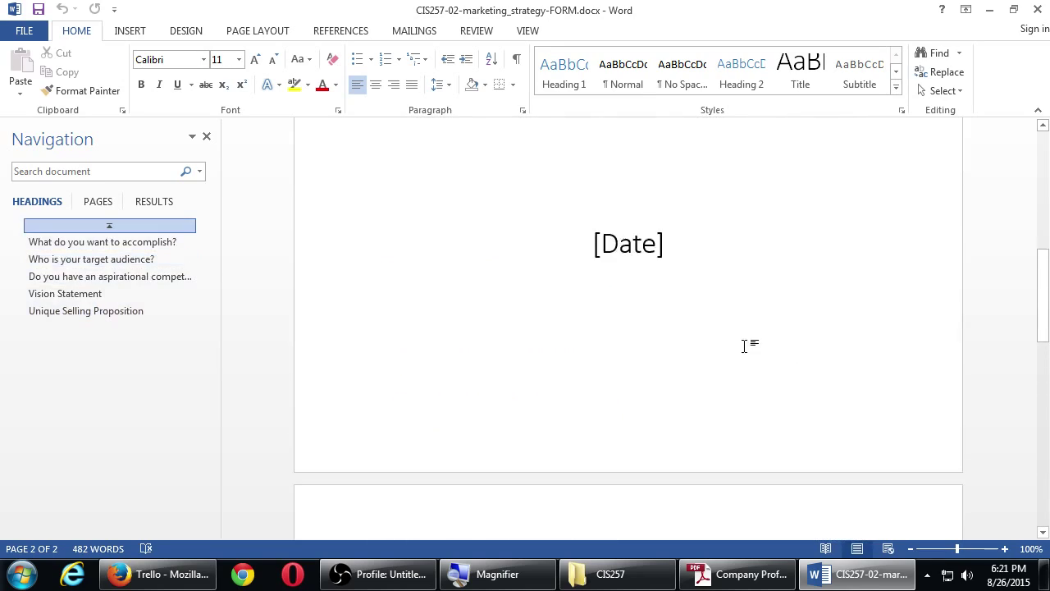
scroll("up", 3)
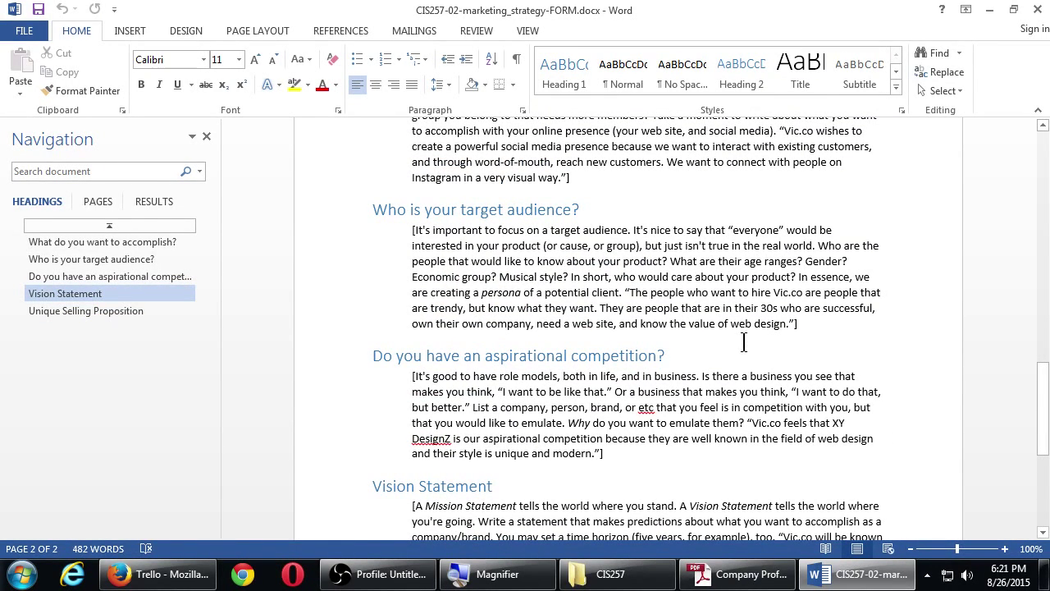
mouse_move(841, 328)
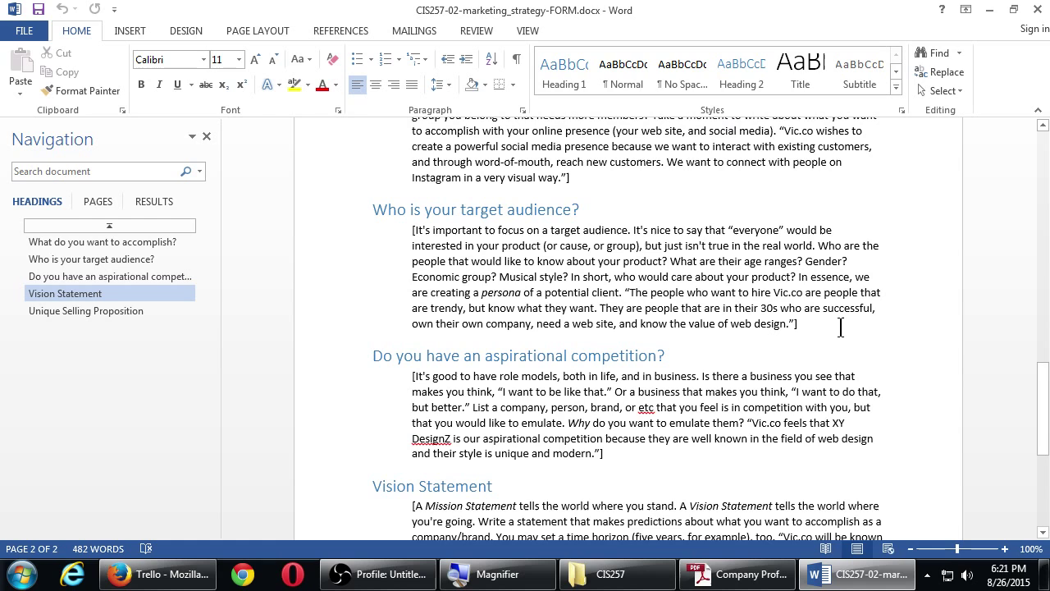
mouse_move(680, 266)
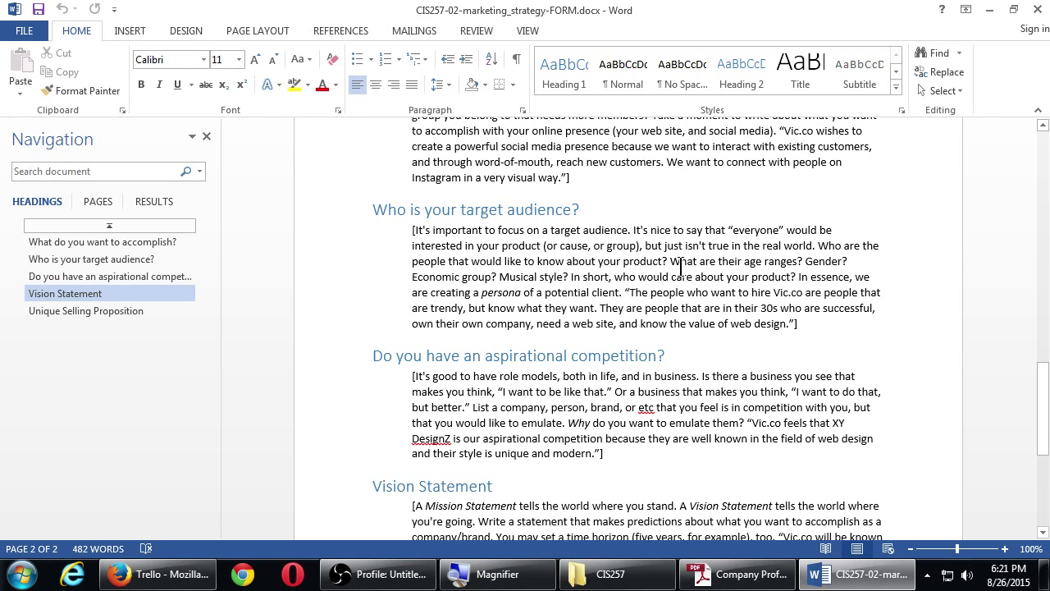